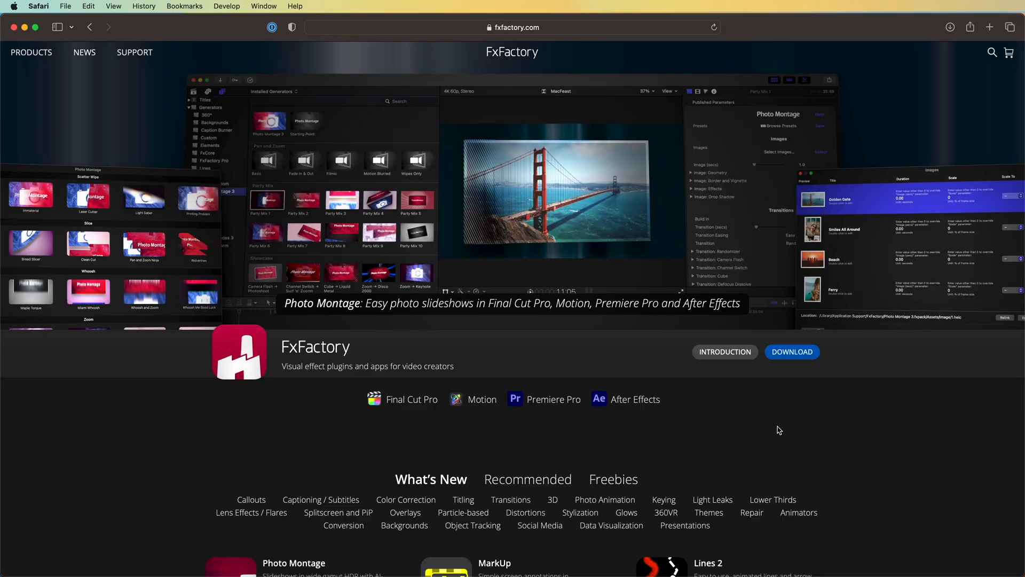
pyautogui.moveTo(777, 406)
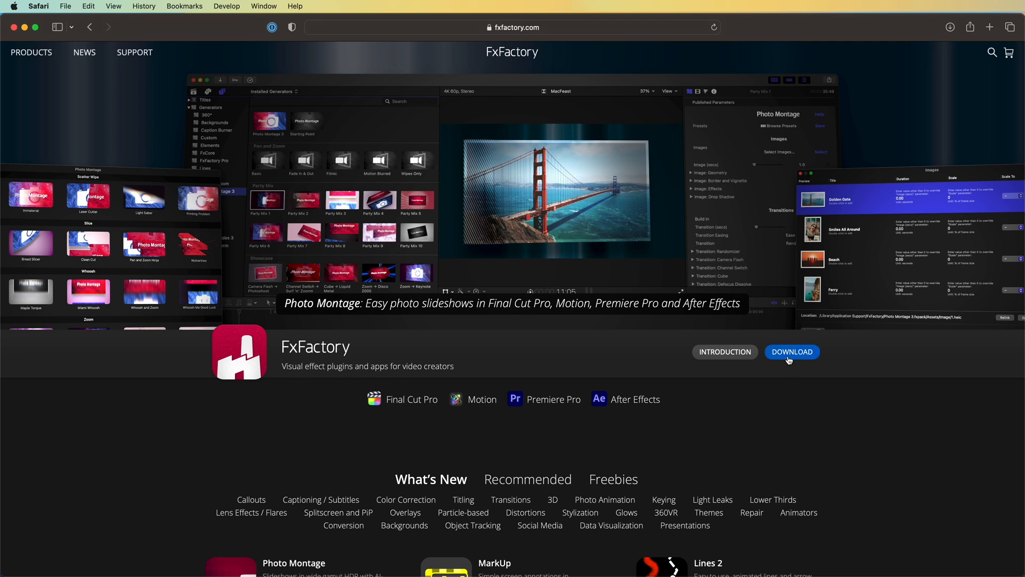
# Download FxFactory from fxfactory.com so its plug-in catalog appears
pyautogui.click(791, 352)
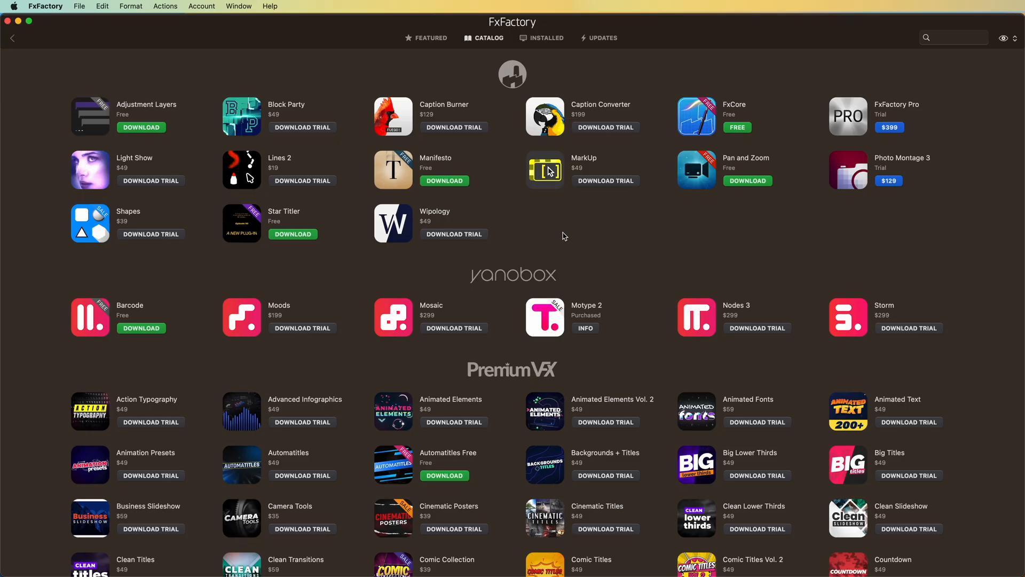
pyautogui.moveTo(586, 318)
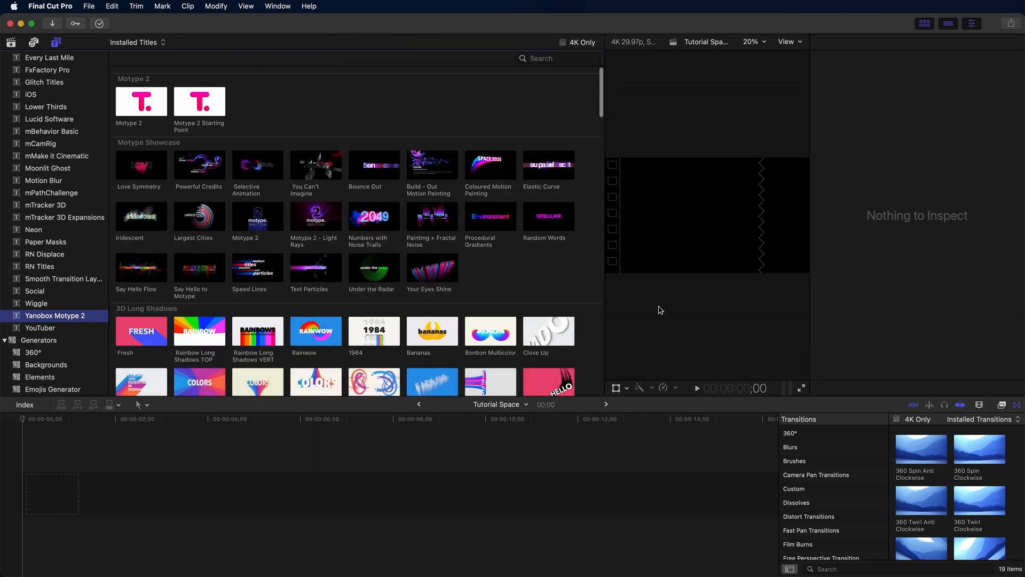
# Browse the Installed Titles list down to the Motype 2 presets
pyautogui.scroll(-3)
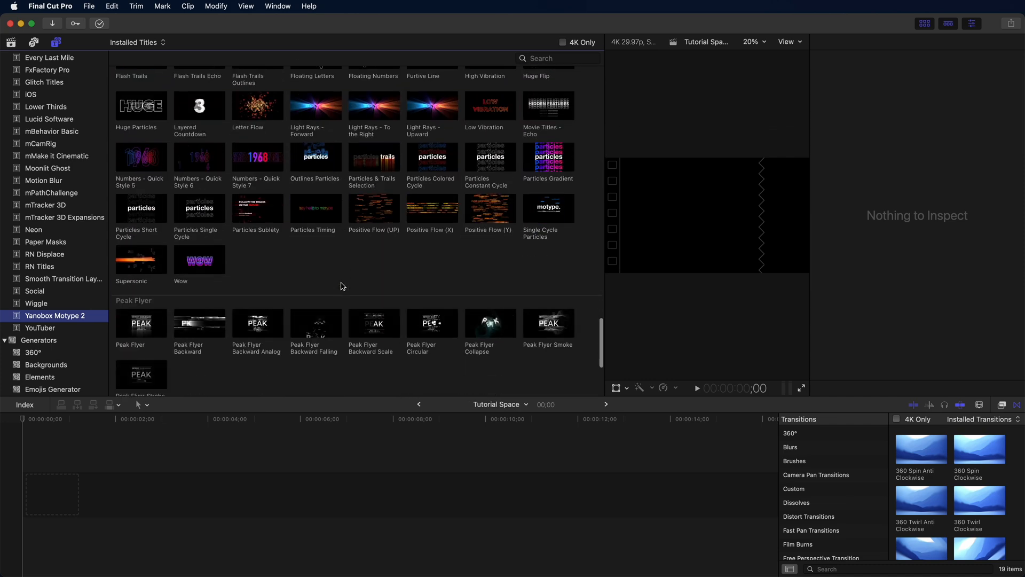
pyautogui.scroll(-3)
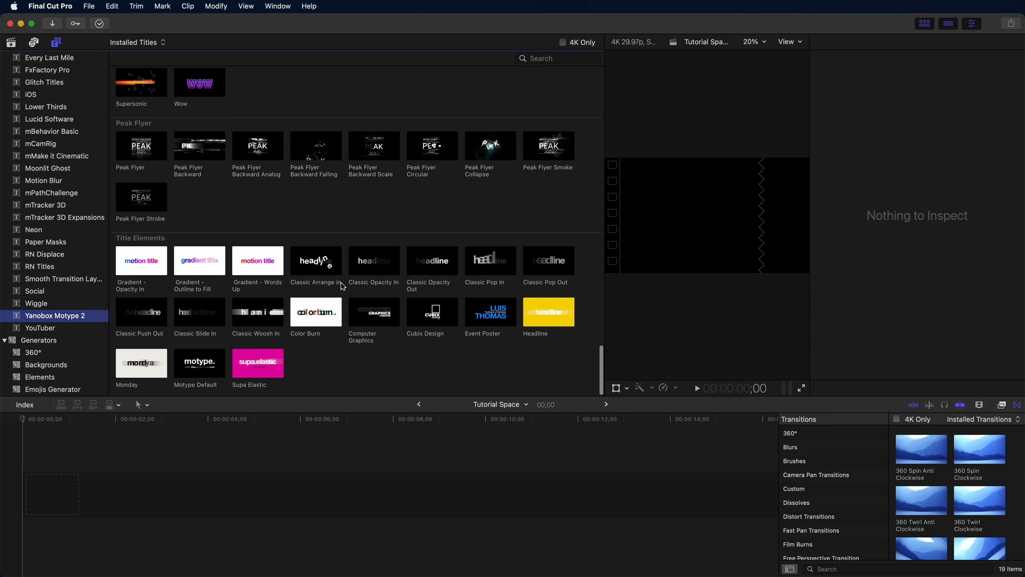
pyautogui.moveTo(340, 286)
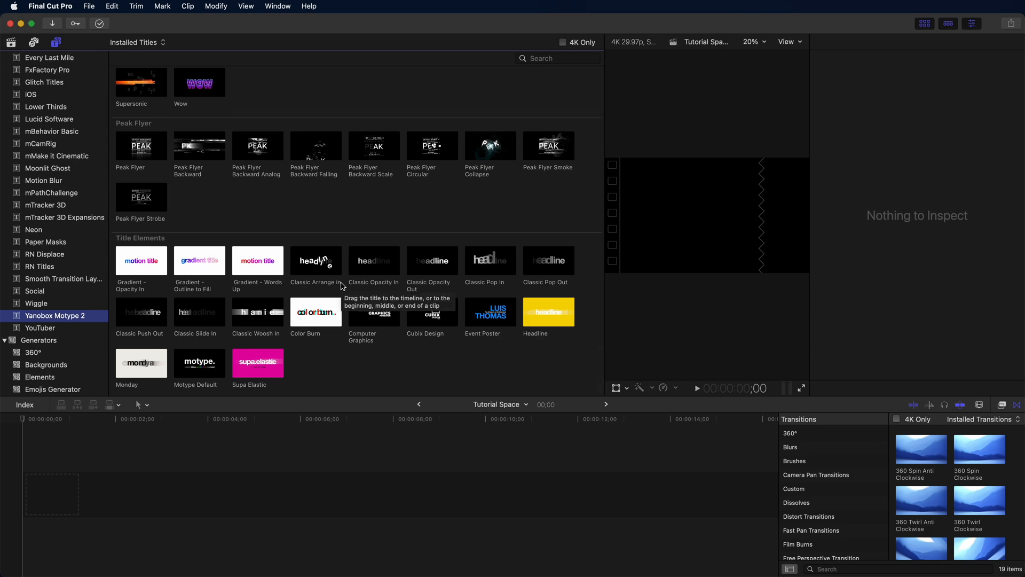
pyautogui.moveTo(602, 323)
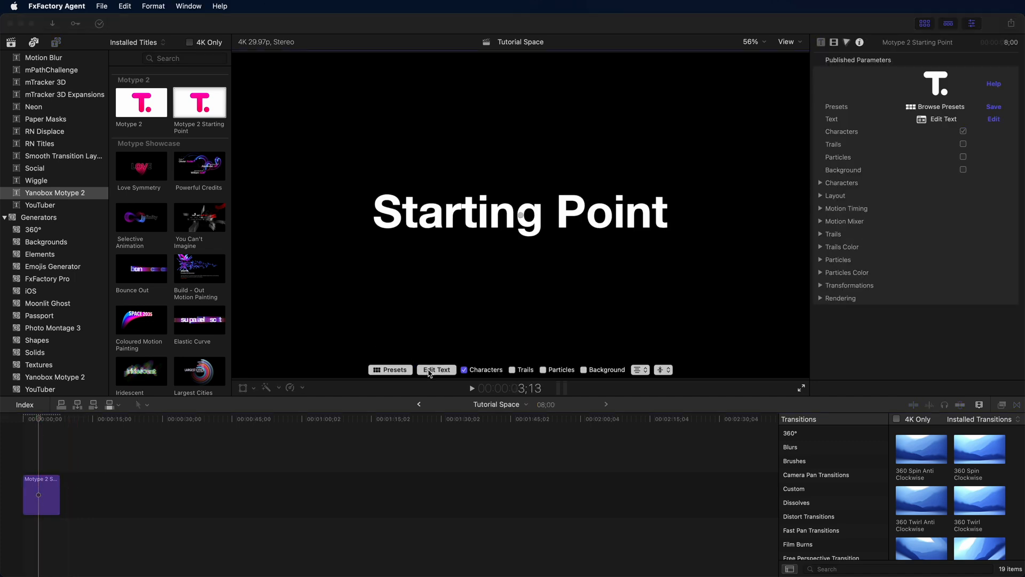
# Edit the title text, replacing Starting Point with Custom Titles
pyautogui.click(436, 370)
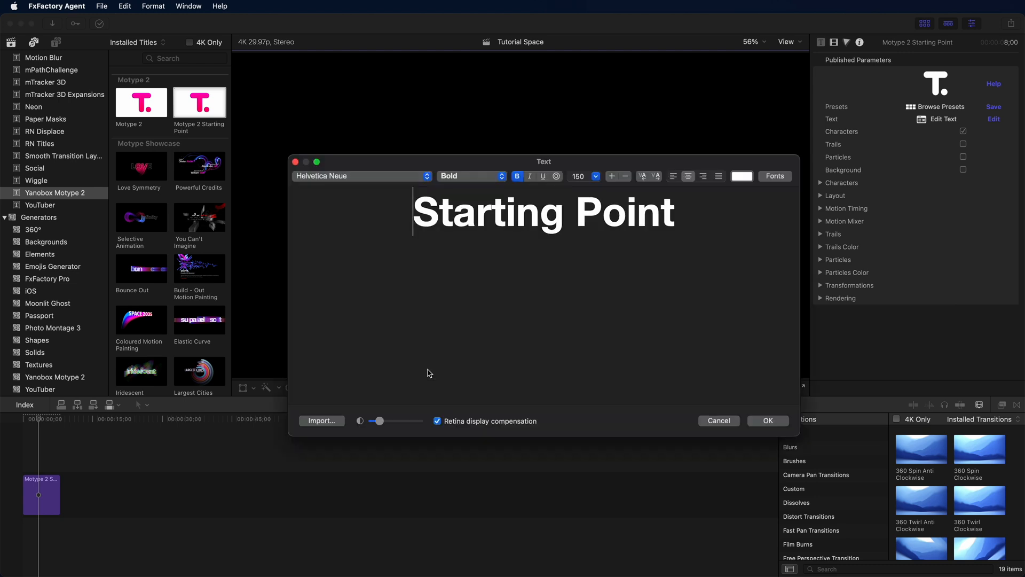
pyautogui.click(359, 176)
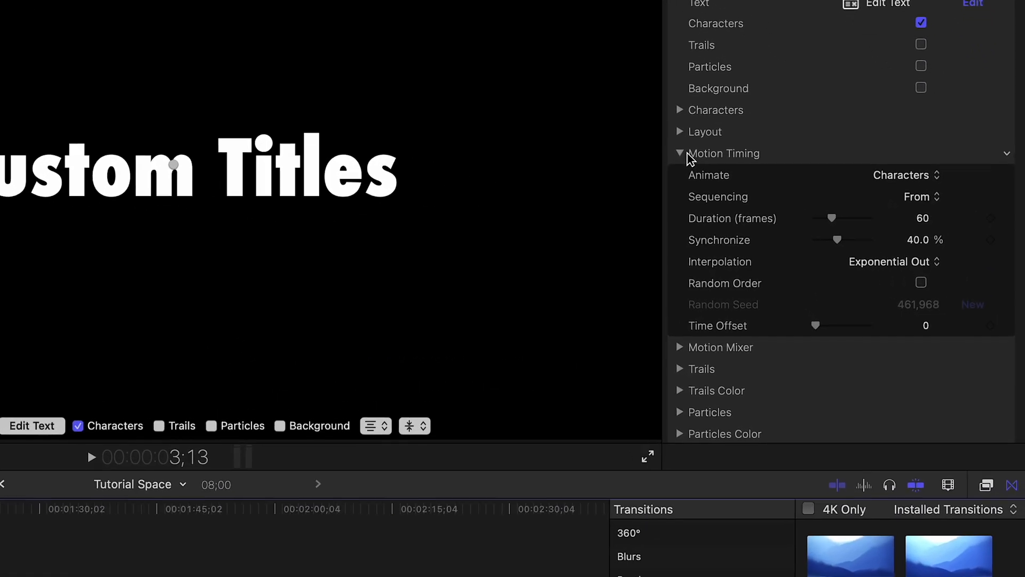
# Collapse Motion Timing and enable Show Motion Paths in the Motion Mixer settings
pyautogui.click(679, 153)
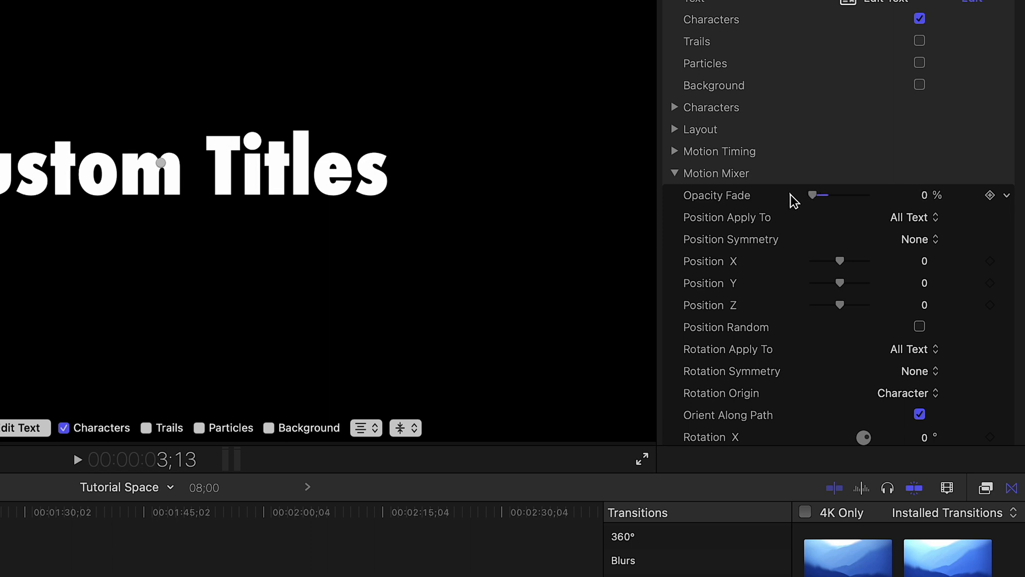
pyautogui.scroll(-3)
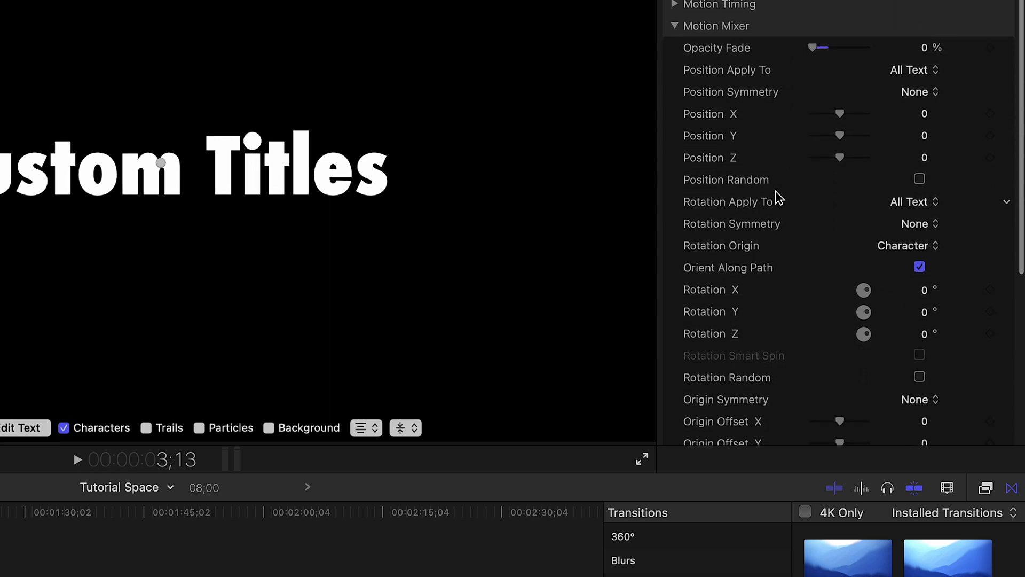
pyautogui.scroll(-3)
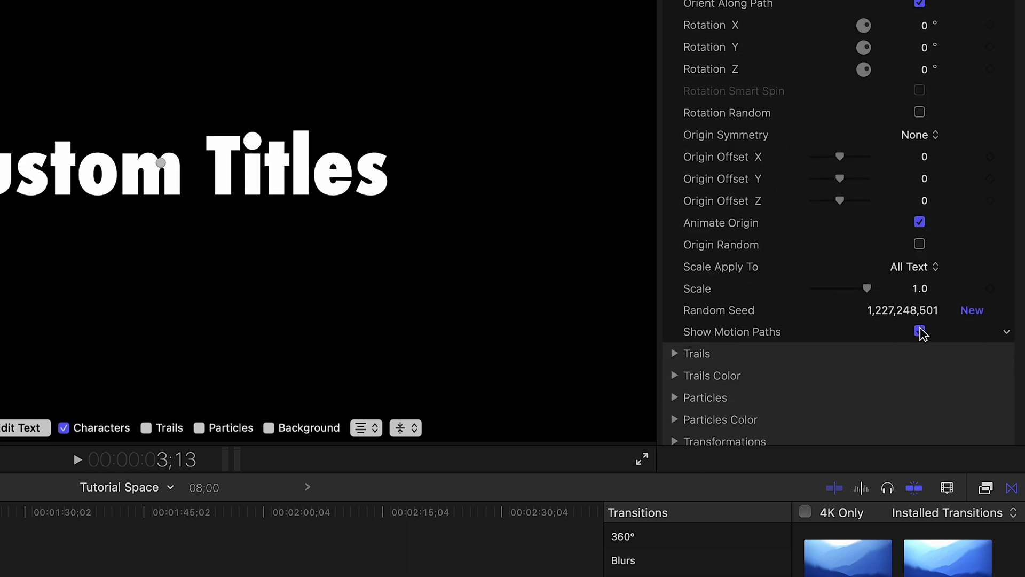
pyautogui.click(919, 331)
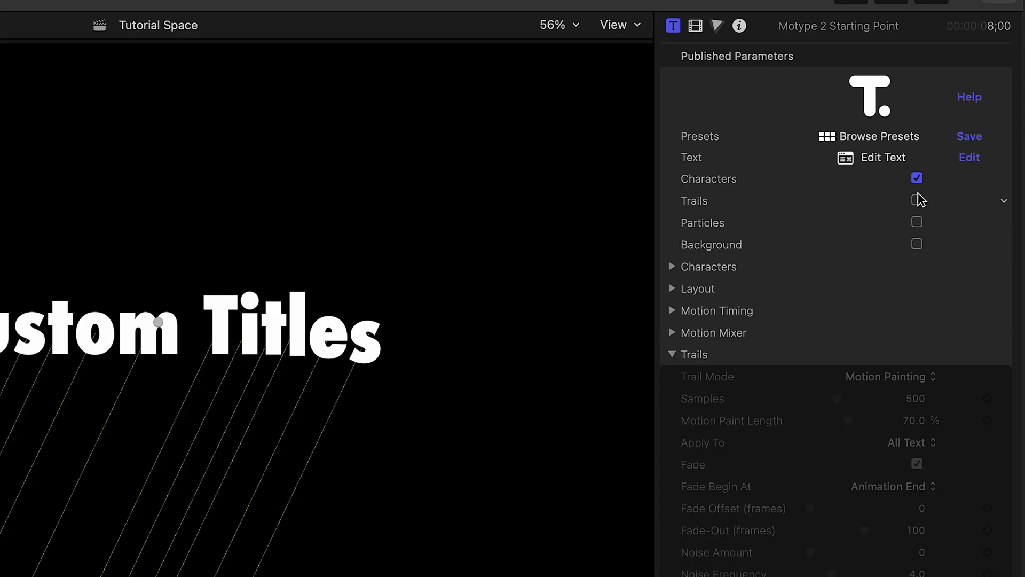
# Turn on Trails for the title and set Motion Paint Length to 100%
pyautogui.click(916, 201)
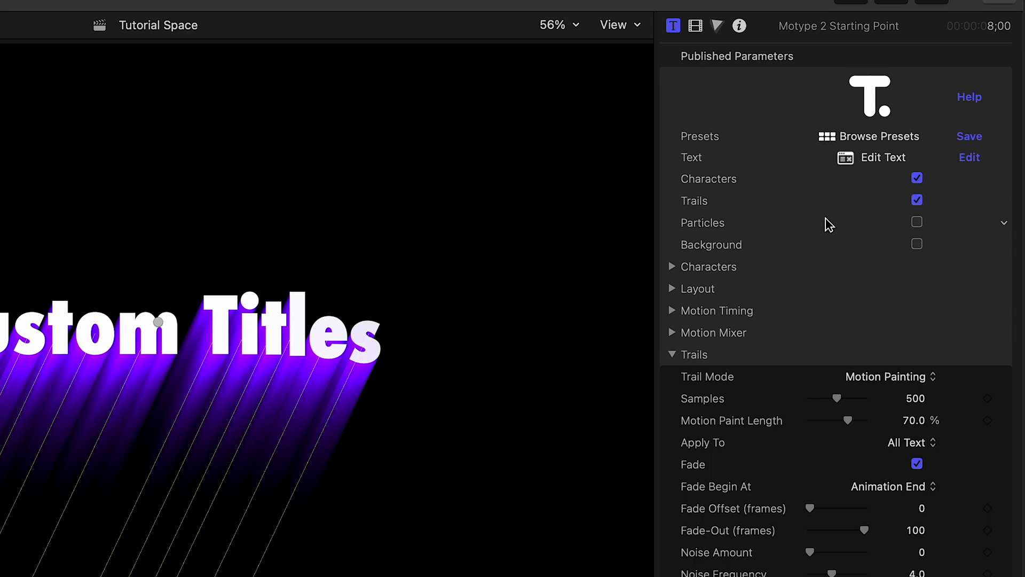
pyautogui.scroll(-3)
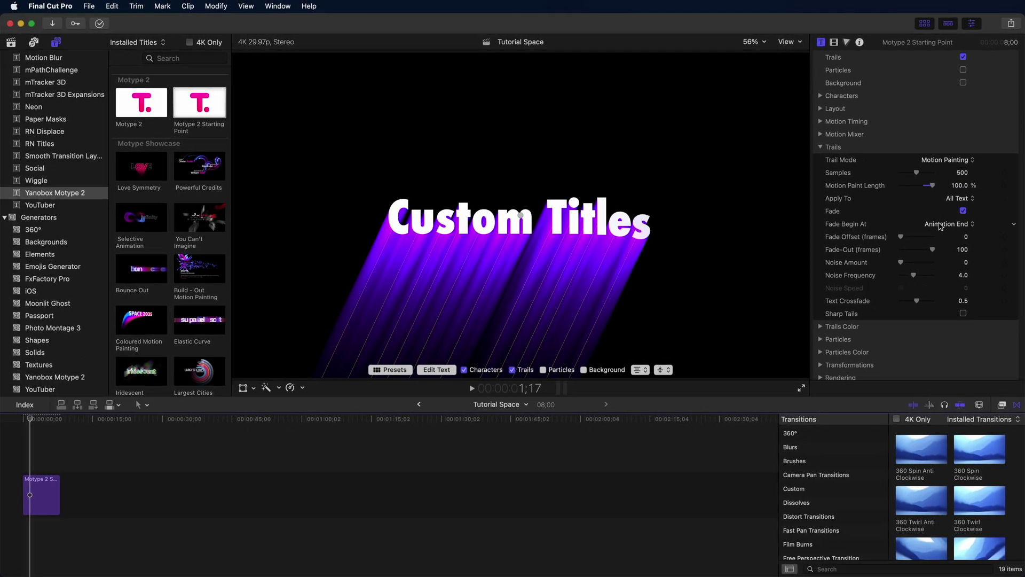
pyautogui.scroll(-3)
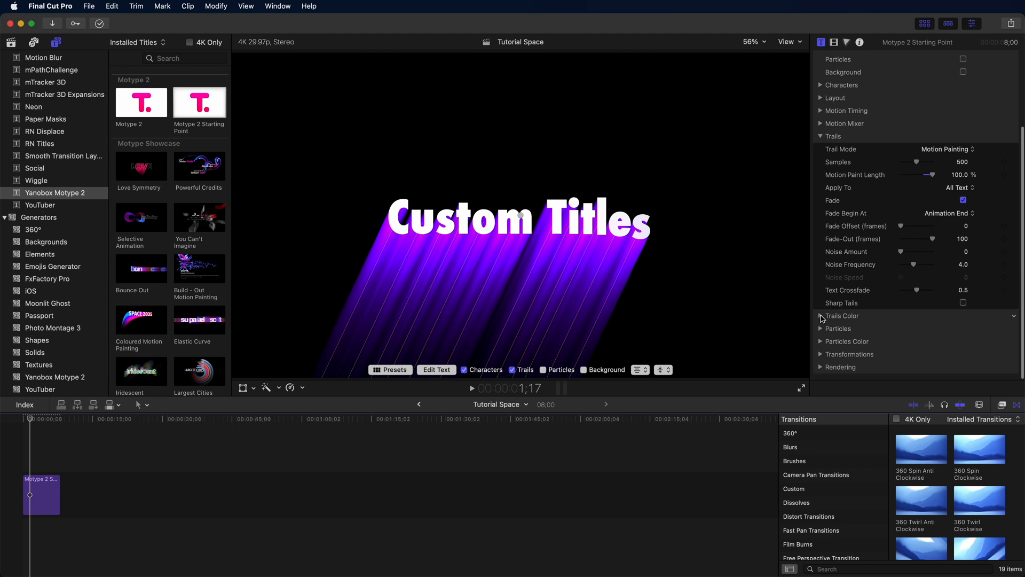
# Under Trails Color, set Opacity Curve to None so the purple trails look solid
pyautogui.click(820, 316)
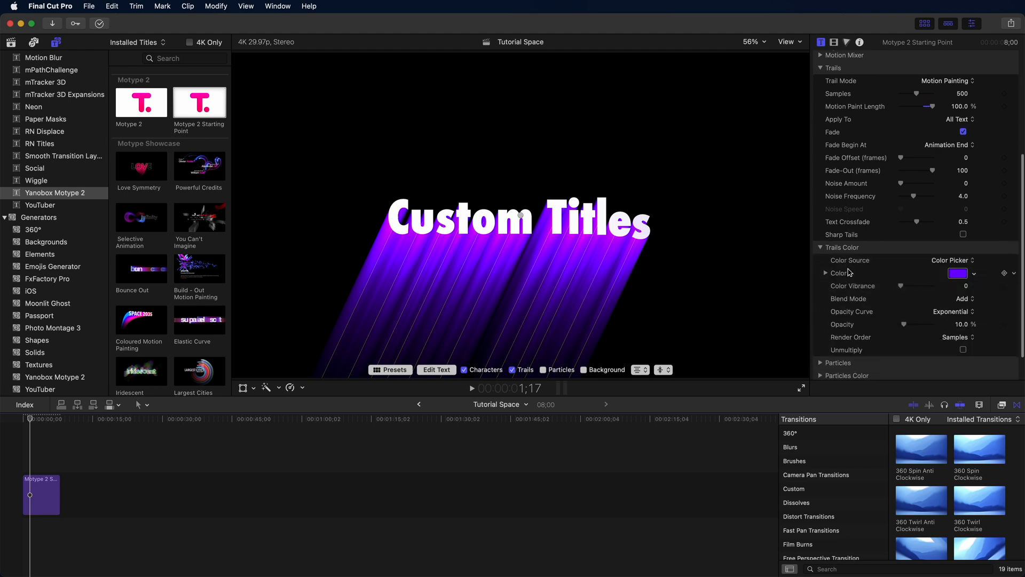
pyautogui.click(952, 311)
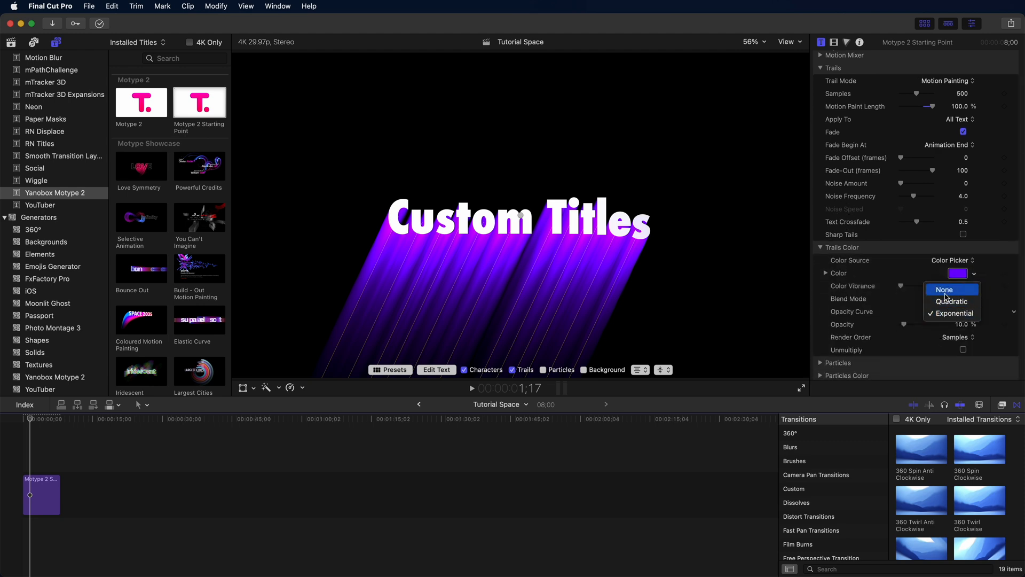
pyautogui.click(944, 289)
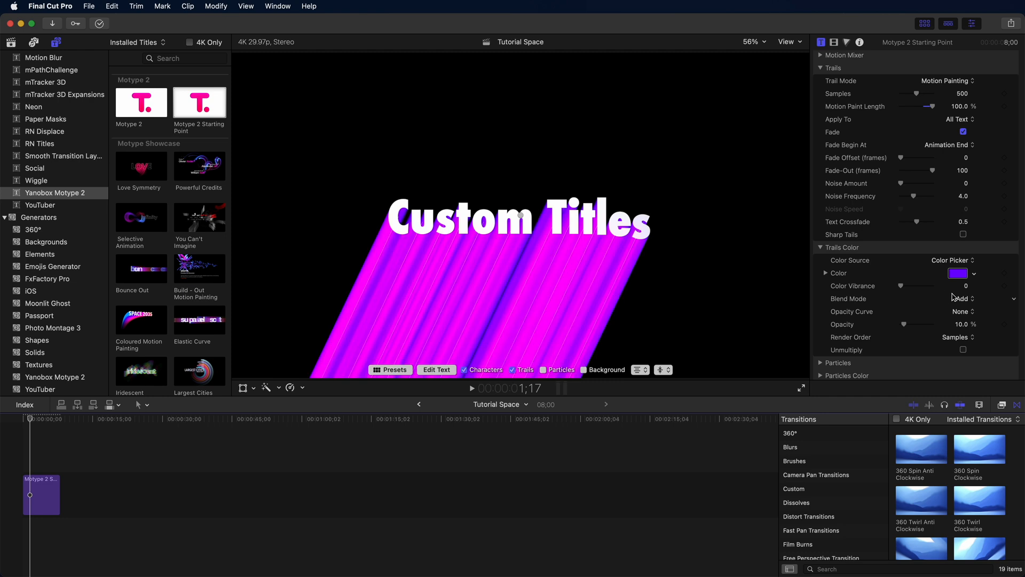
pyautogui.click(961, 298)
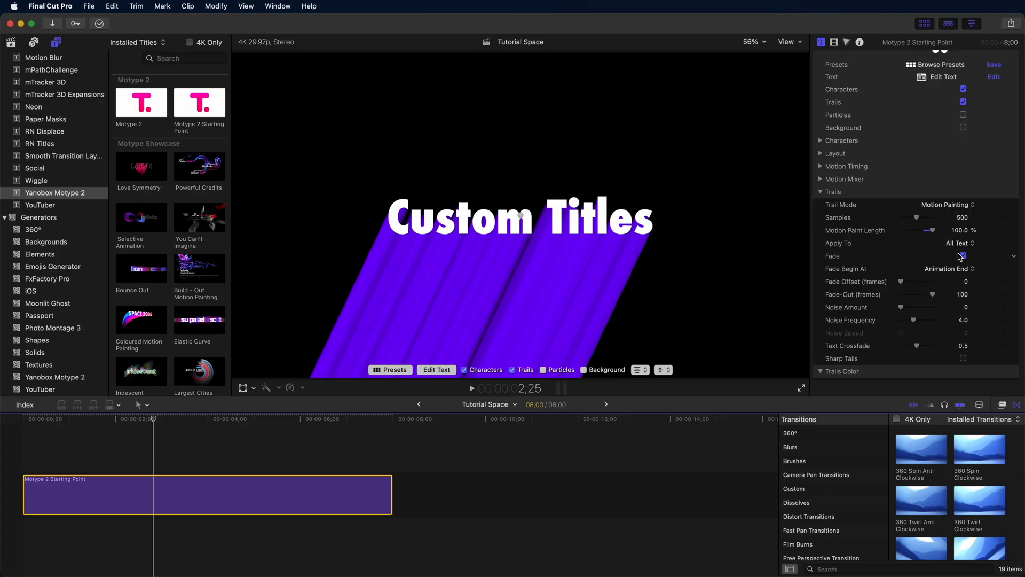
# Untick Fade on the trails and set their Color Source to the text editor
pyautogui.click(962, 256)
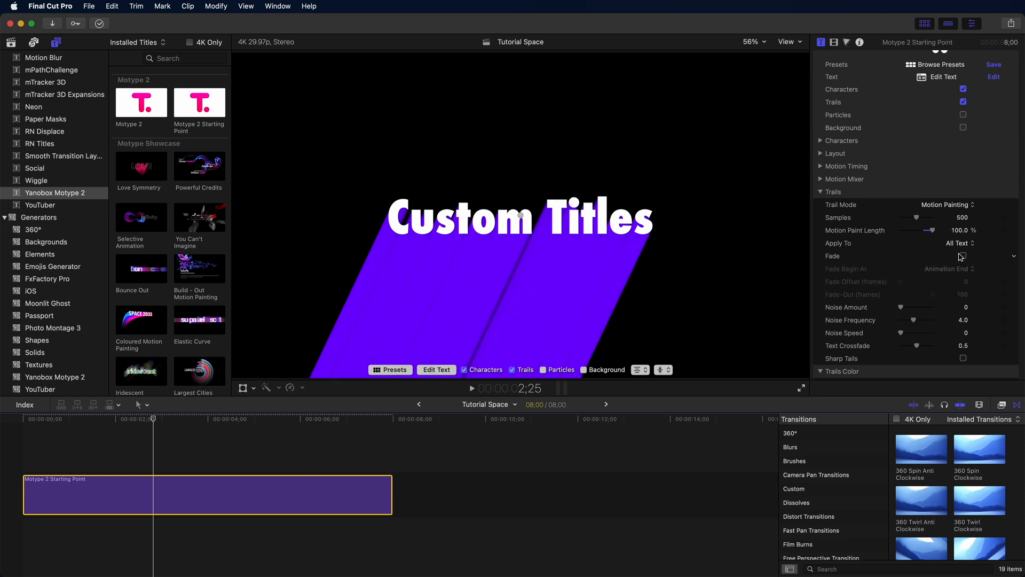
pyautogui.scroll(-3)
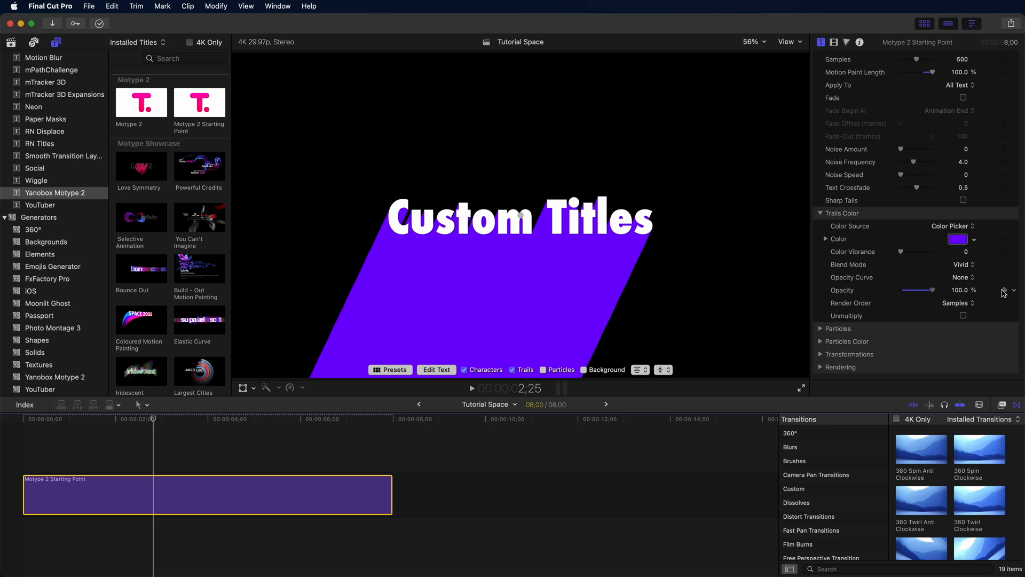
pyautogui.moveTo(856, 261)
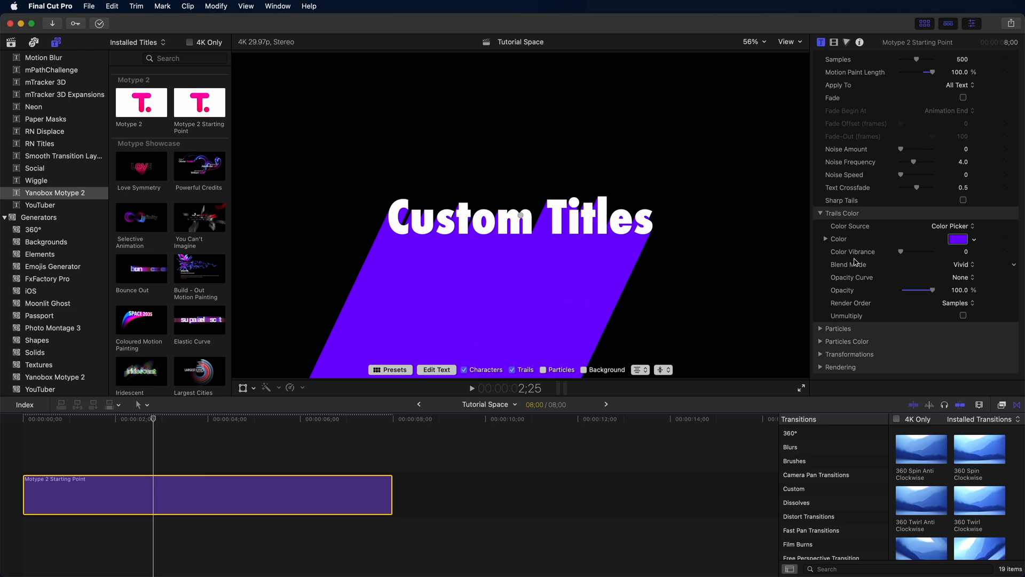
pyautogui.click(952, 225)
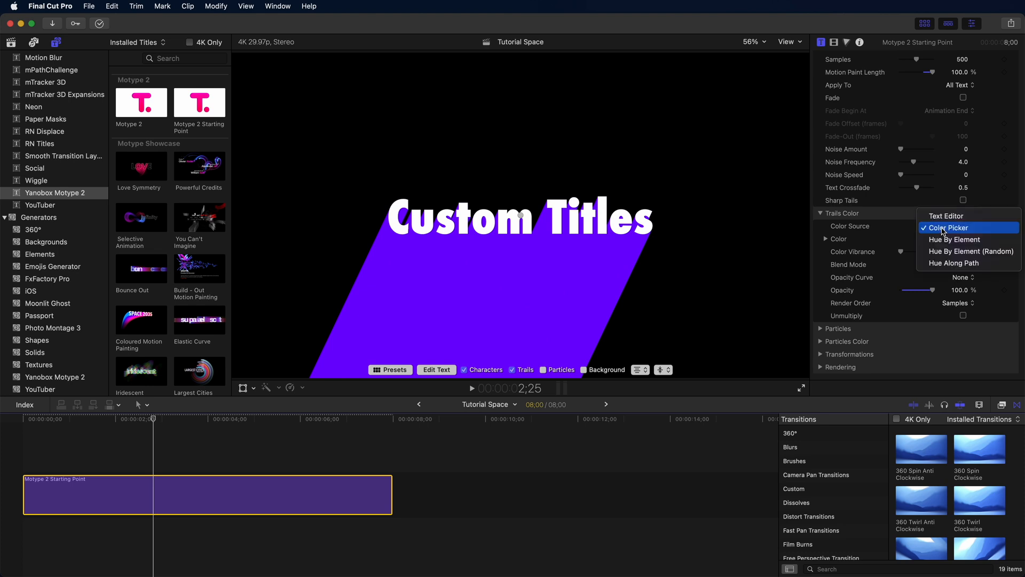
pyautogui.click(944, 215)
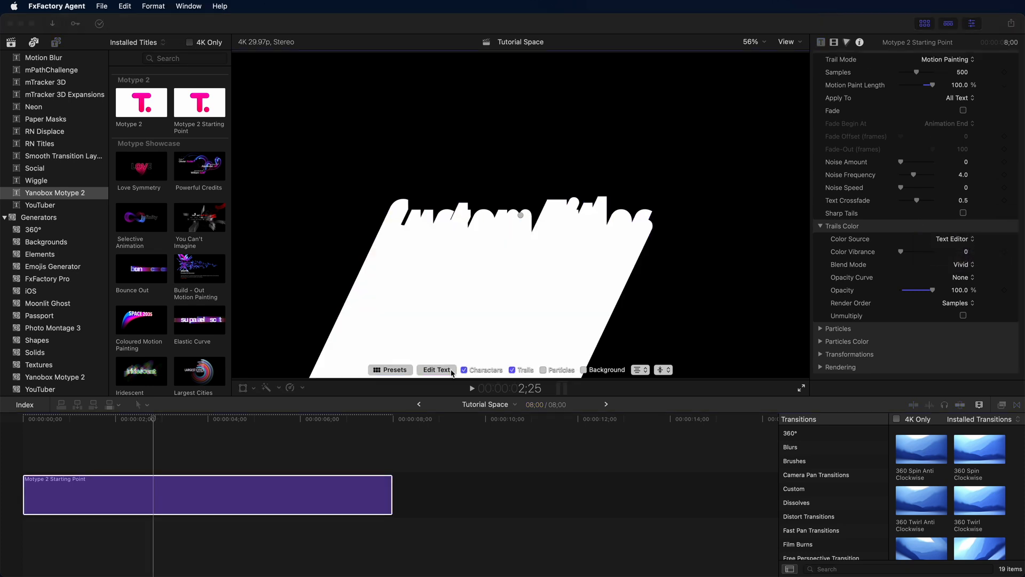
# Colour the word Custom red and Titles yellow in the Text editor and confirm
pyautogui.click(436, 369)
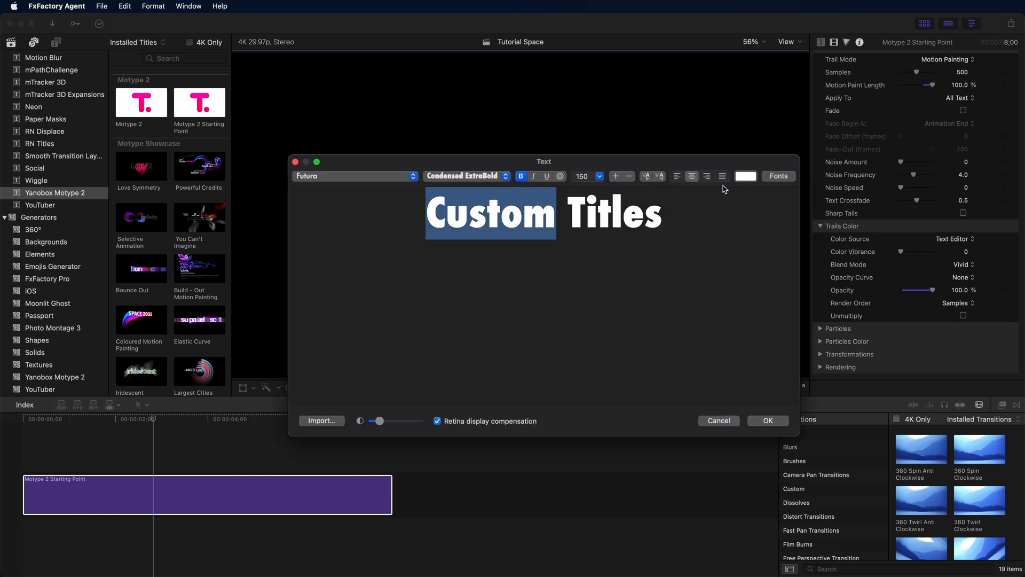
pyautogui.click(745, 176)
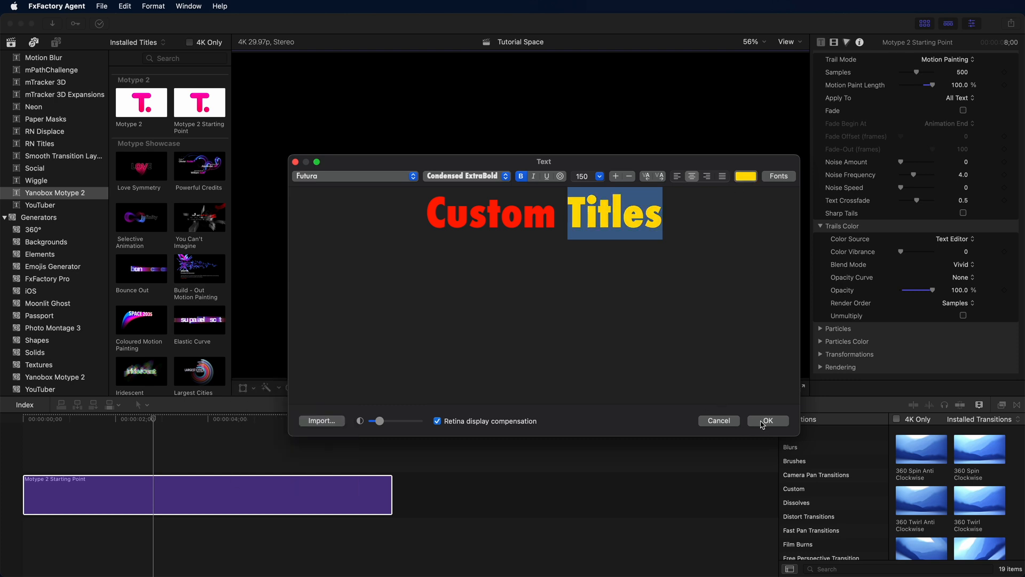
pyautogui.click(767, 421)
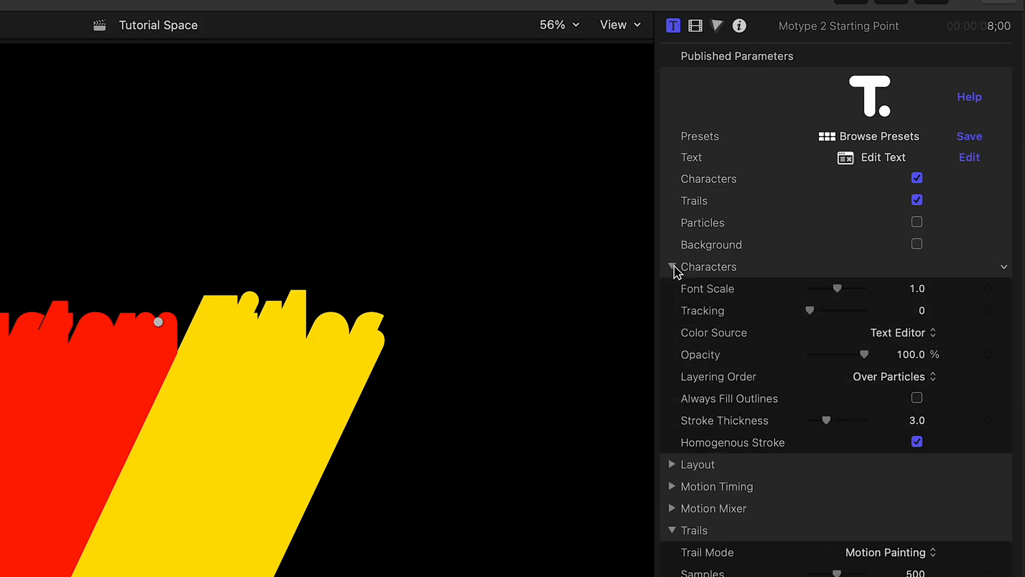
# Set the characters' Color Source to Color Picker with white, keeping red and yellow trails
pyautogui.click(902, 332)
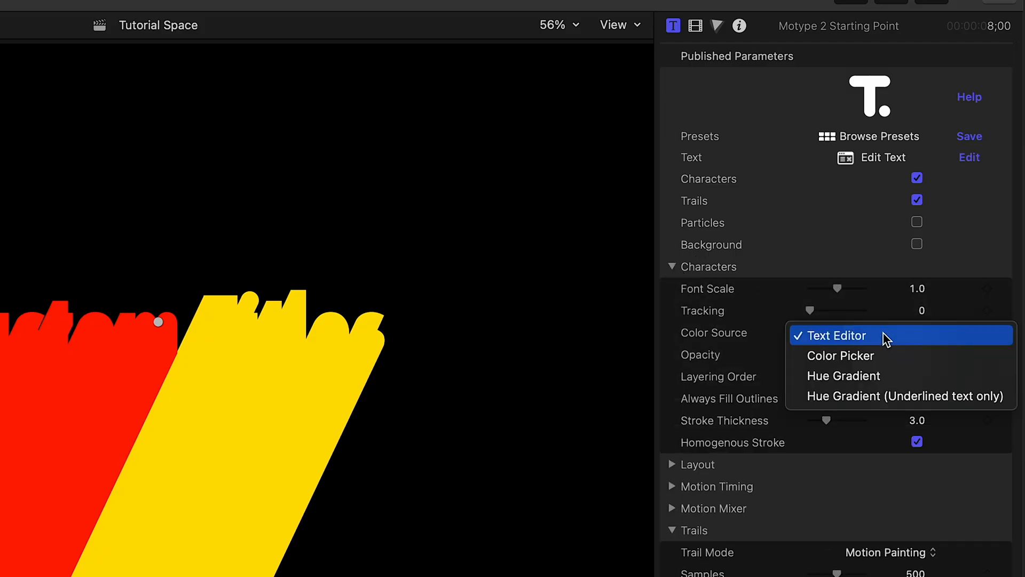
pyautogui.click(840, 355)
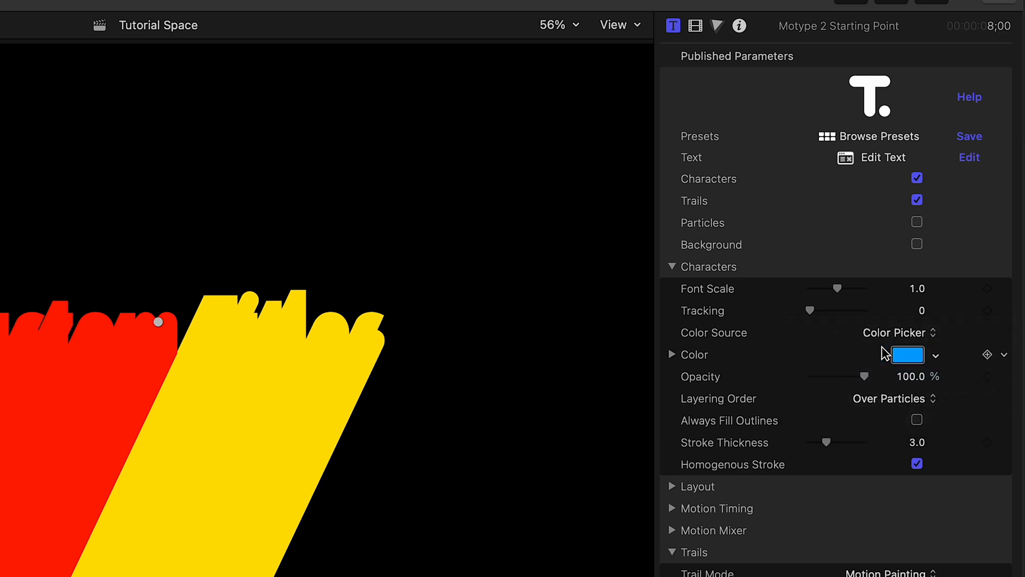
pyautogui.click(907, 355)
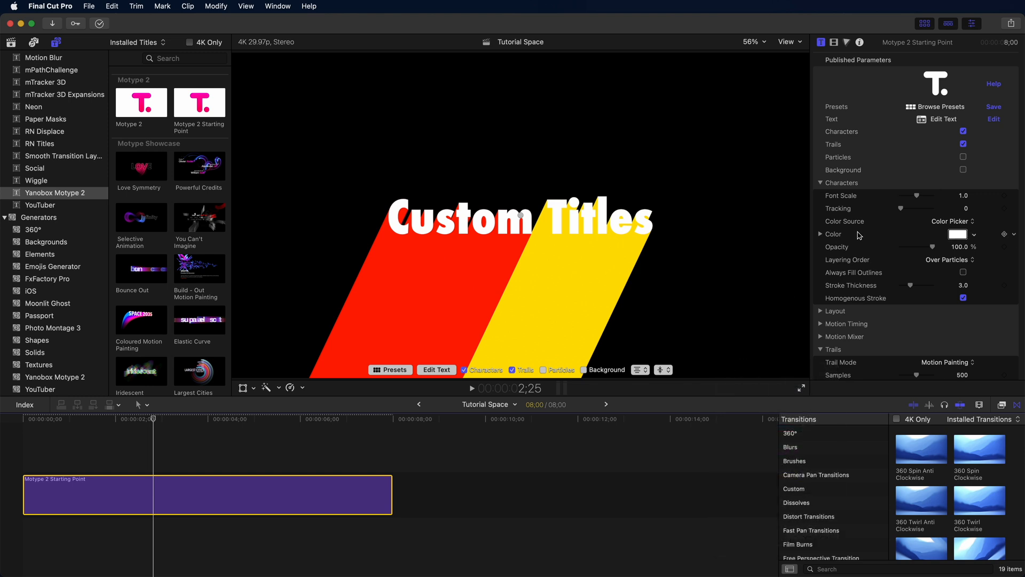
pyautogui.scroll(-3)
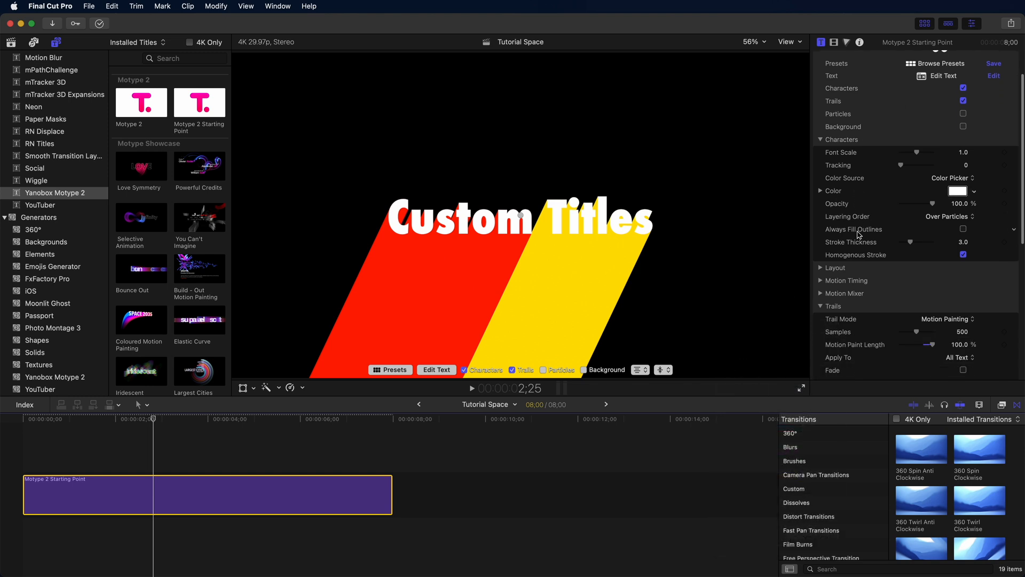
pyautogui.scroll(-3)
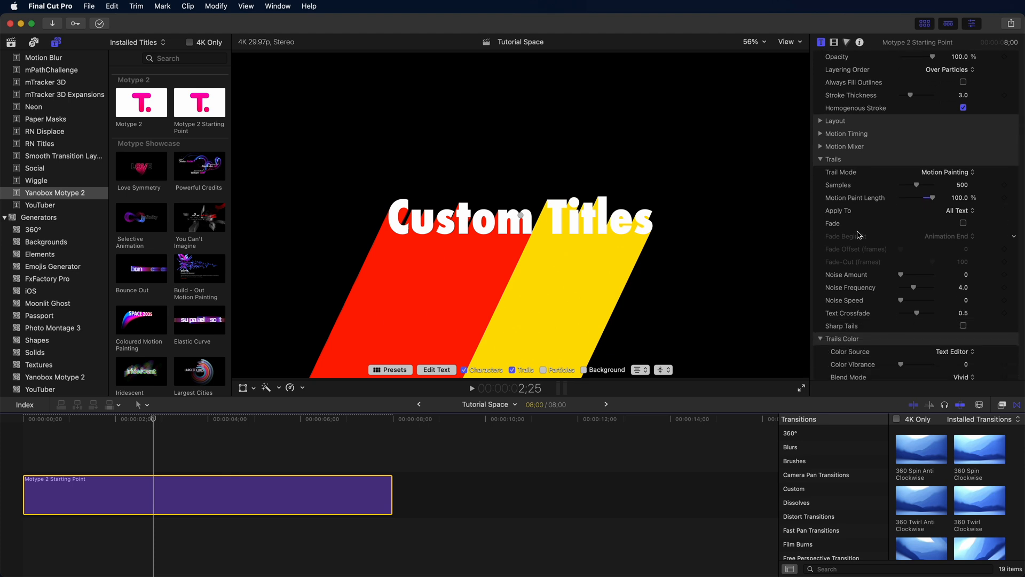
pyautogui.moveTo(1004, 201)
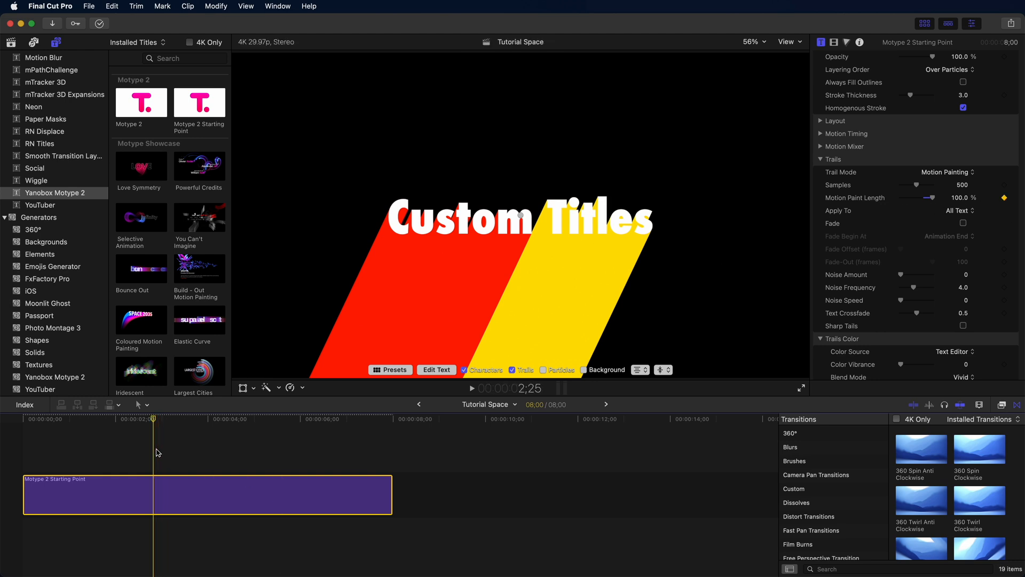
# Replace the clip with a fresh Motype 2 Starting Point title
pyautogui.click(471, 387)
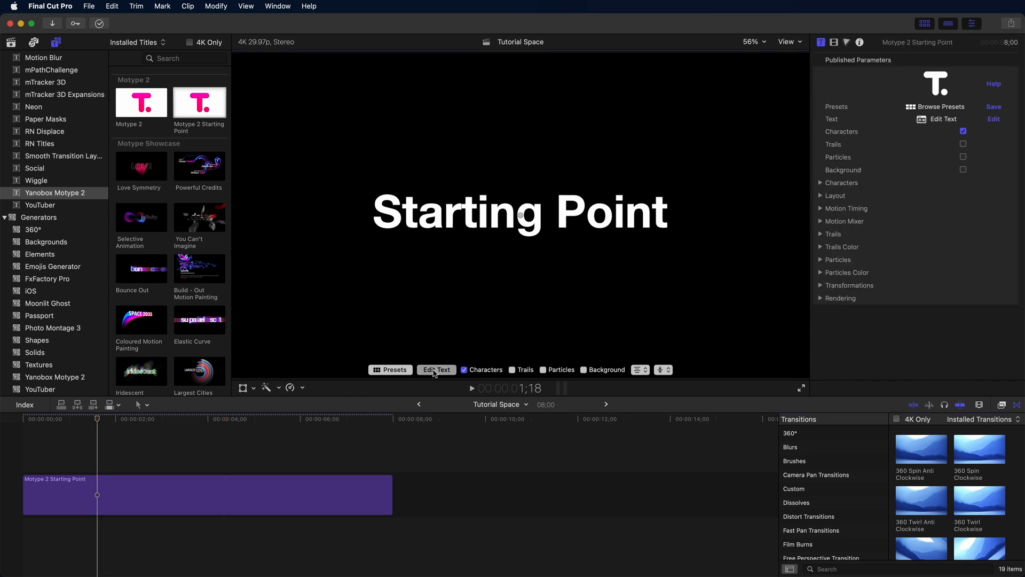
# Set the text to FCP, a heart from the Character Viewer, and MOTYPE, outlined with the heart underlined
pyautogui.click(436, 369)
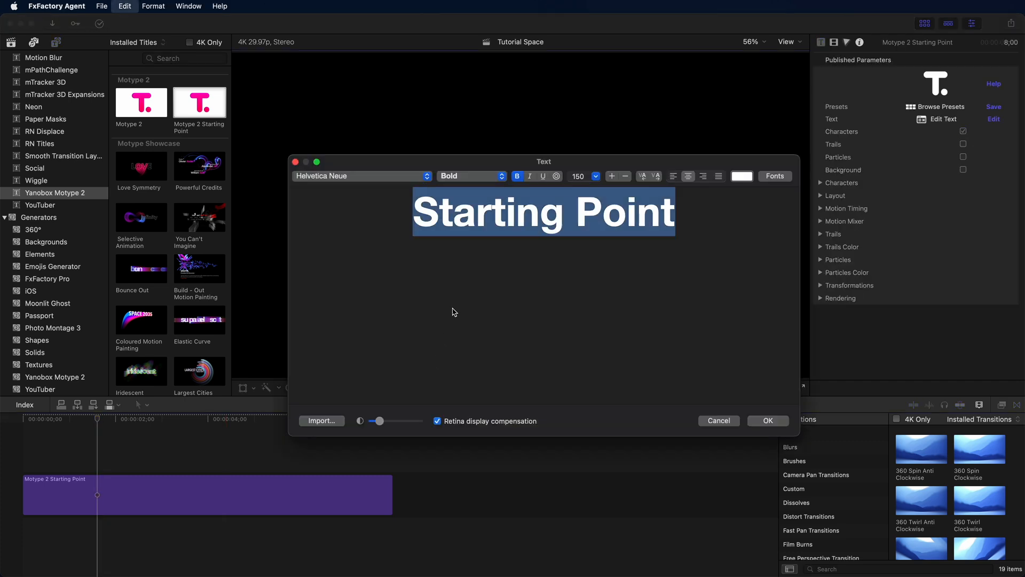
pyautogui.write('FCP')
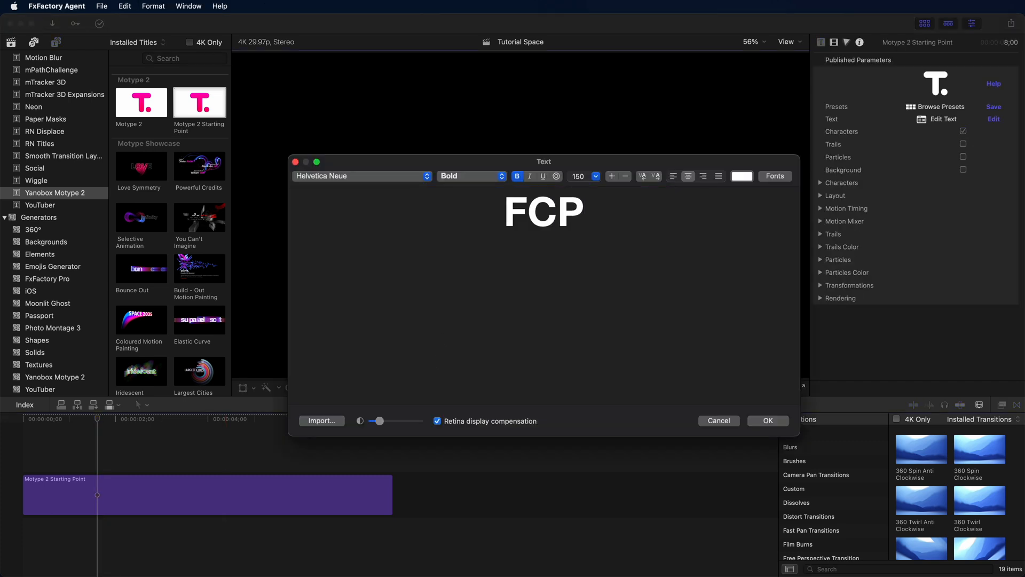
pyautogui.click(555, 176)
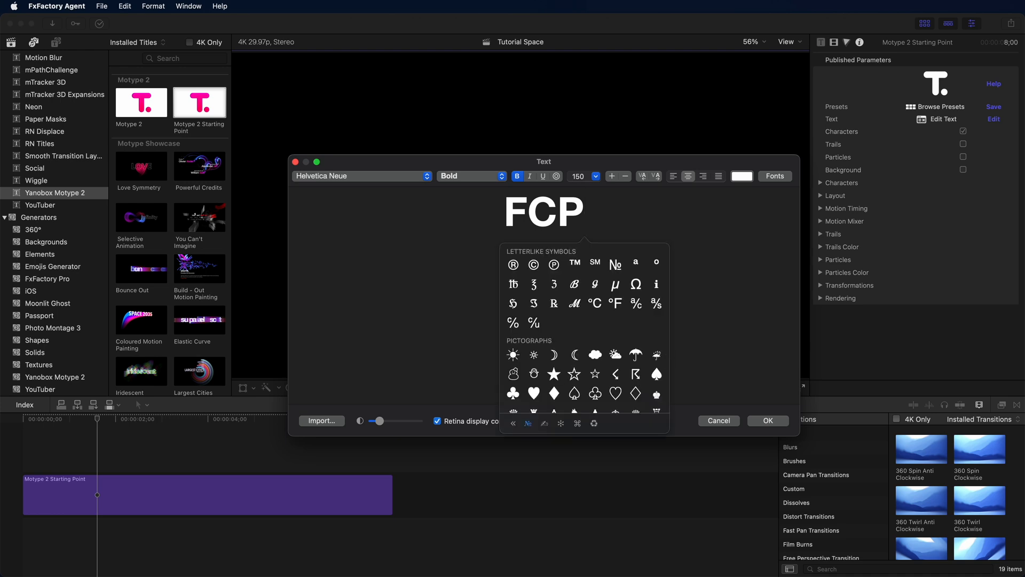
pyautogui.scroll(-3)
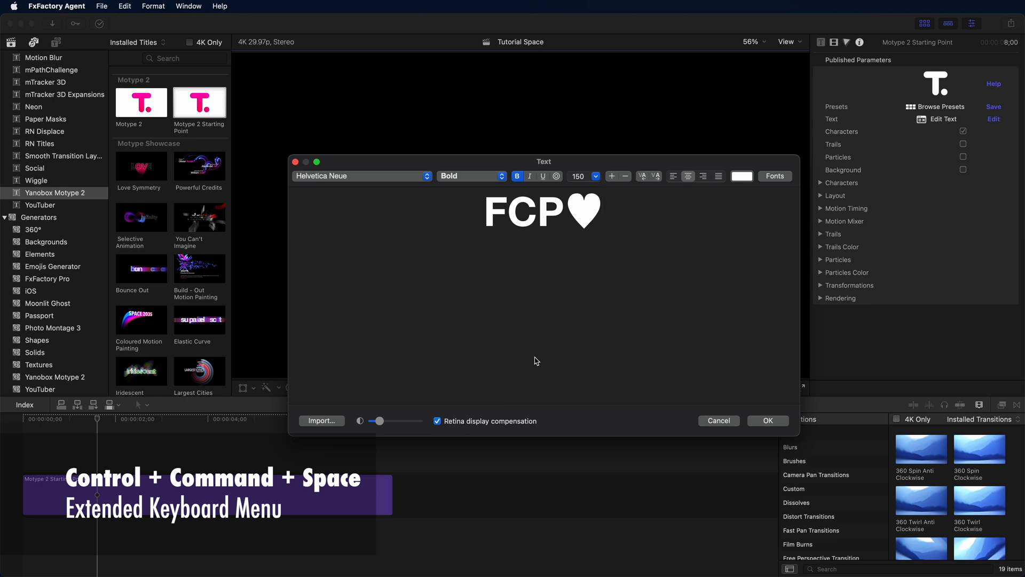
pyautogui.write('MOTYPE')
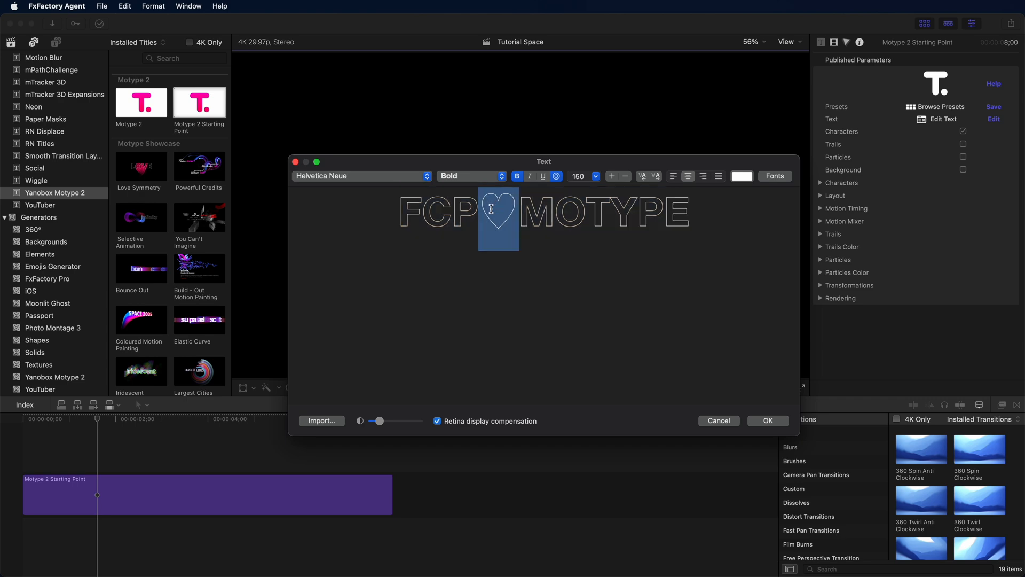
pyautogui.click(767, 420)
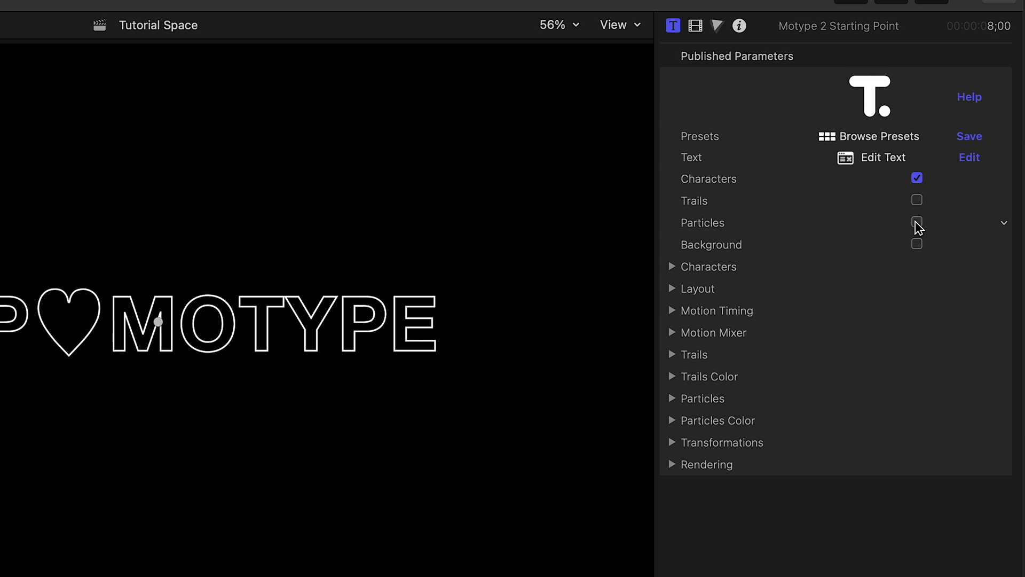
# Enable Particles applied to Underlined only, emitting continuously, and replay the animation
pyautogui.click(916, 222)
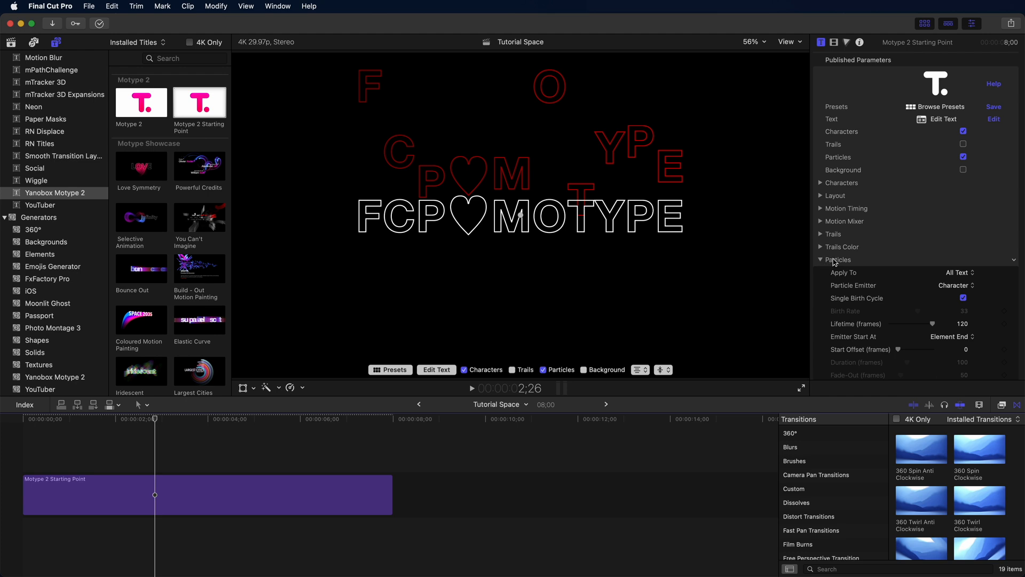
pyautogui.scroll(-3)
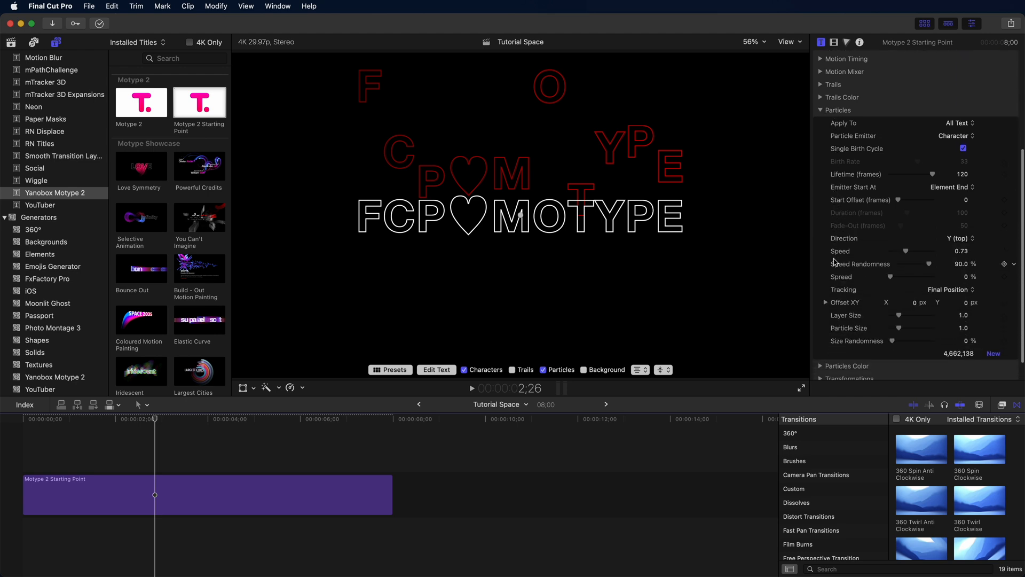
pyautogui.click(957, 123)
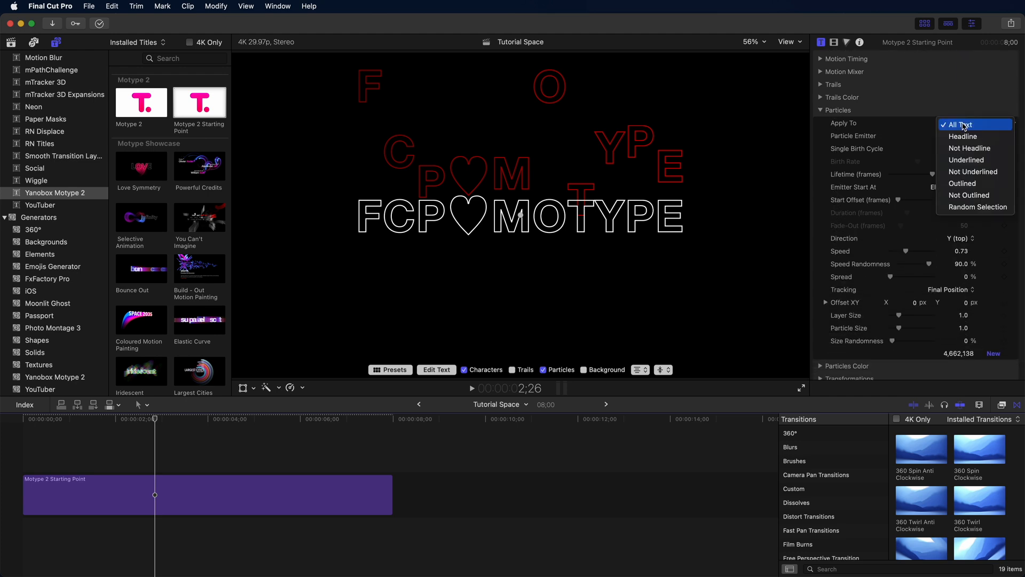
pyautogui.click(967, 159)
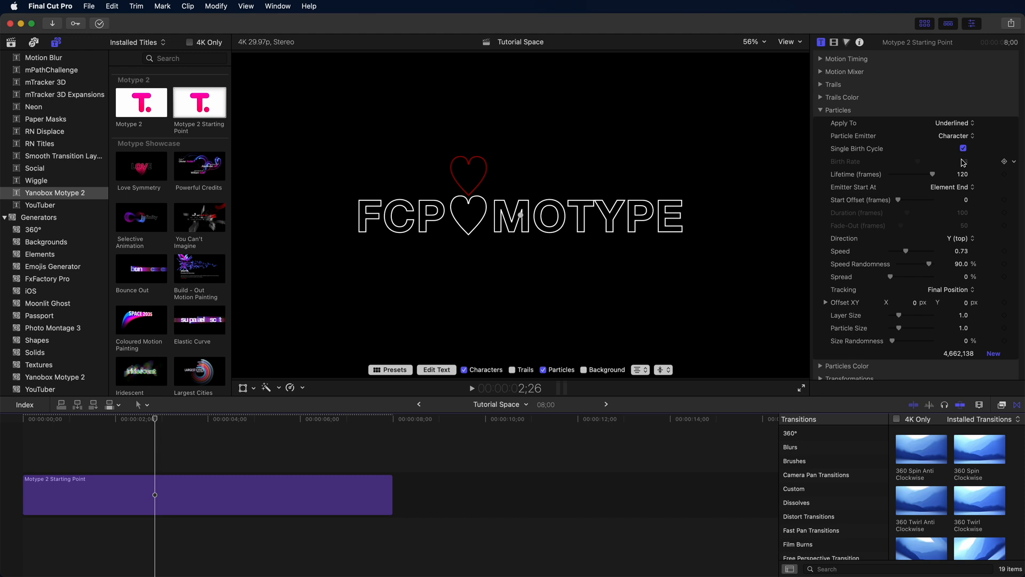
pyautogui.click(961, 148)
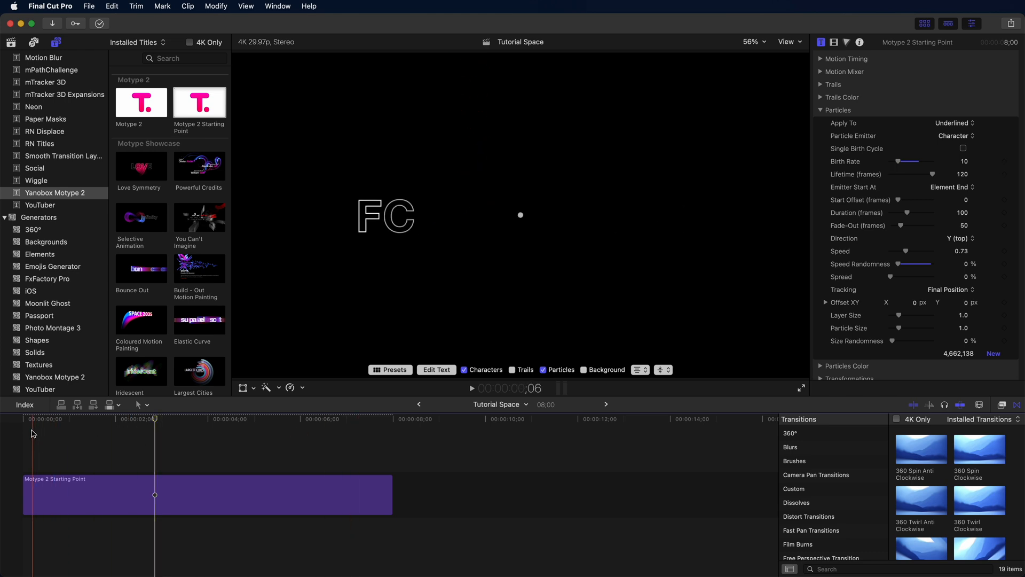
pyautogui.click(470, 388)
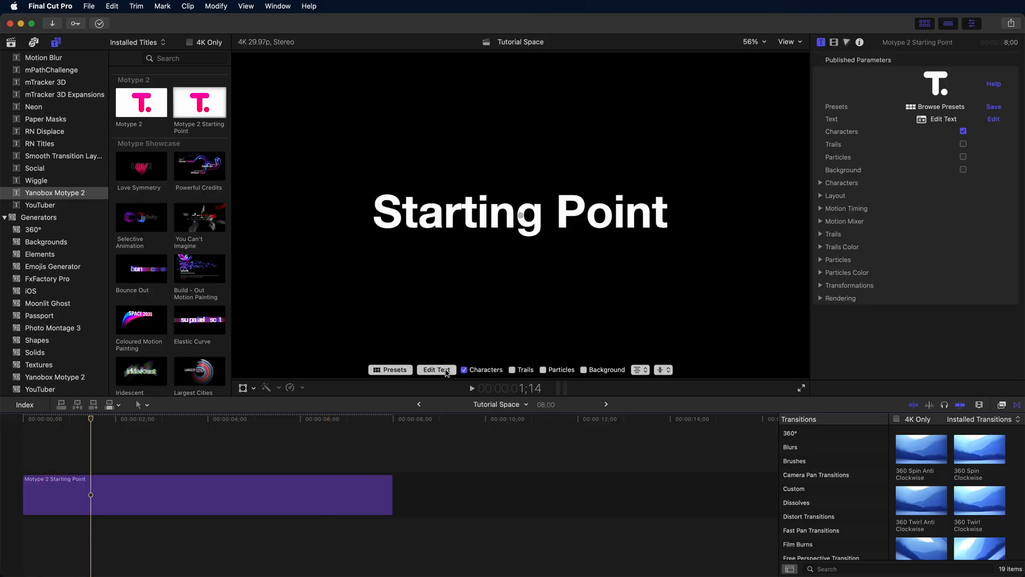
# Select all the Starting Point text in Edit Text and bring up the special character palette
pyautogui.click(435, 369)
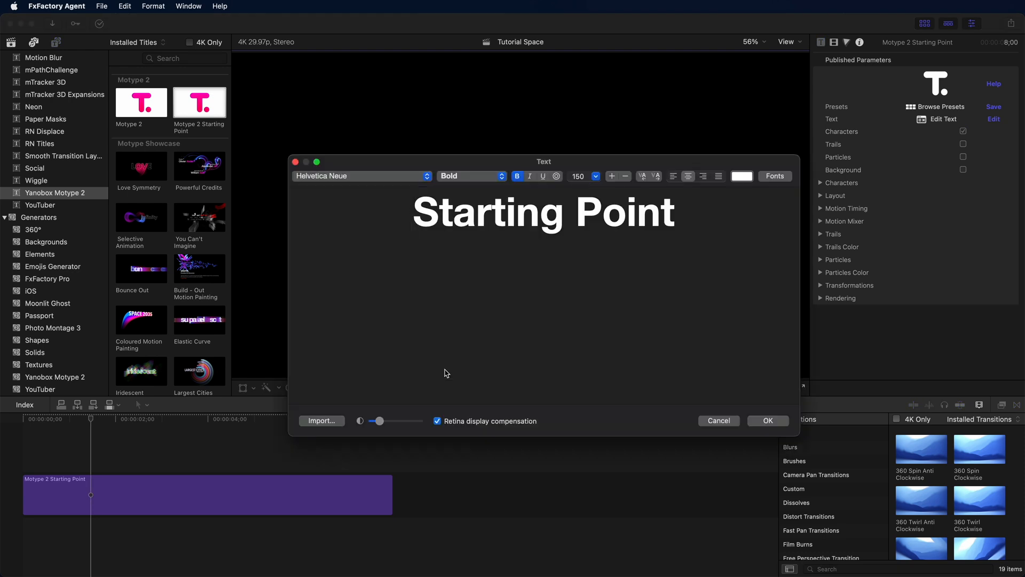
pyautogui.tripleClick(541, 212)
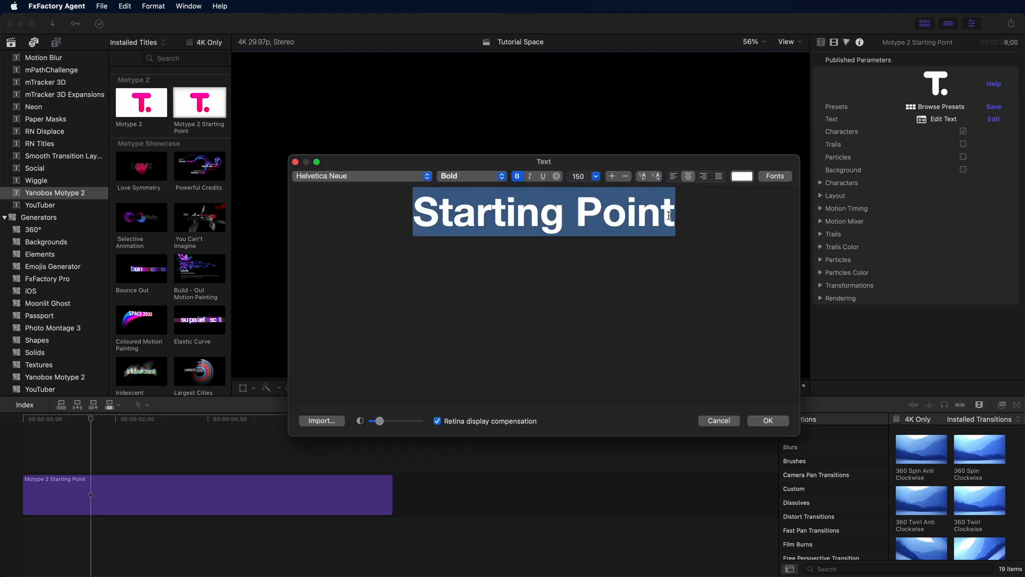
pyautogui.press('ctrl+cmd+space')
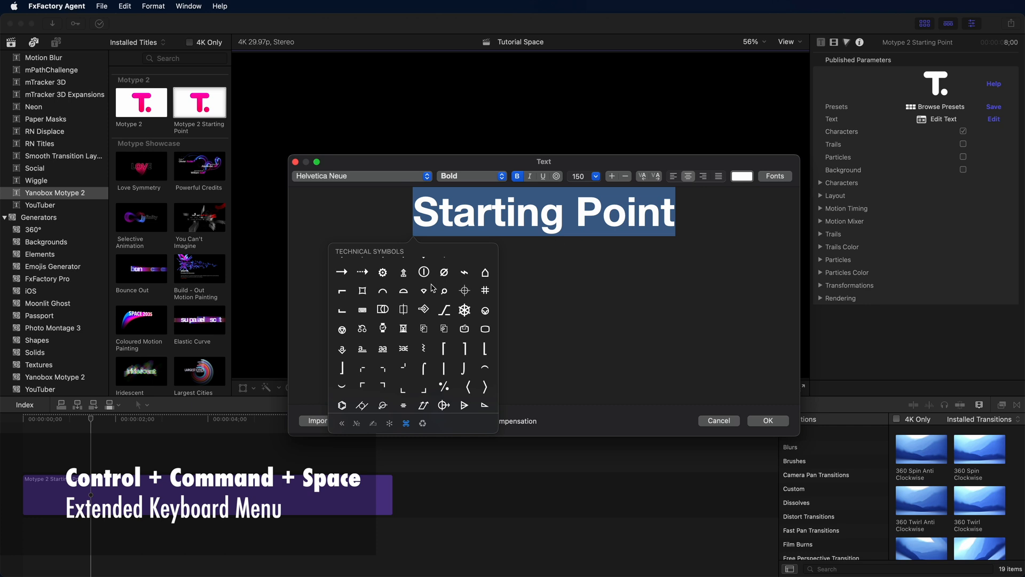
pyautogui.moveTo(376, 287)
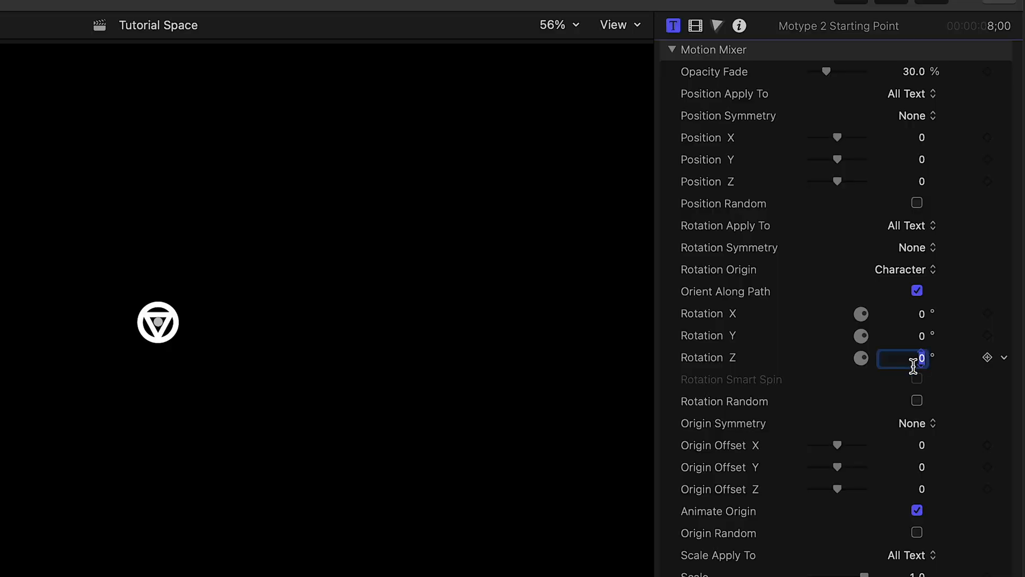
# Set Rotation Z to 900 and play back the spiraling symbol
pyautogui.write('900.0')
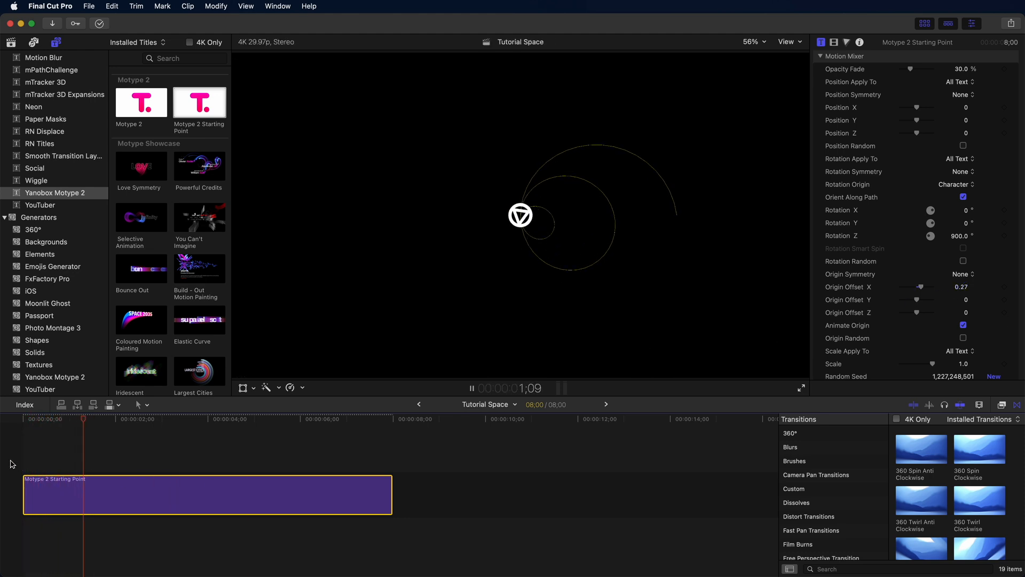
pyautogui.click(470, 387)
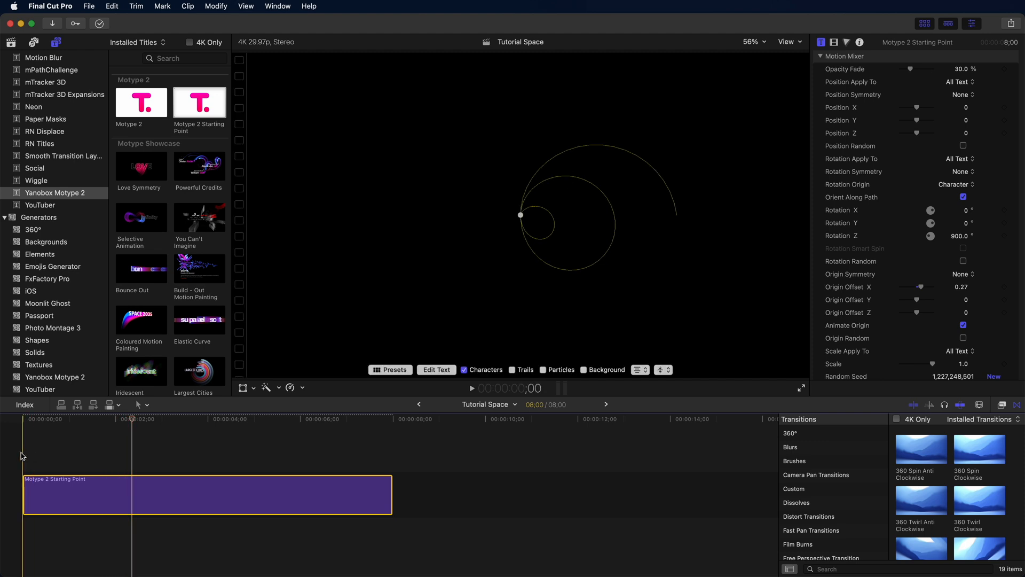
pyautogui.click(453, 388)
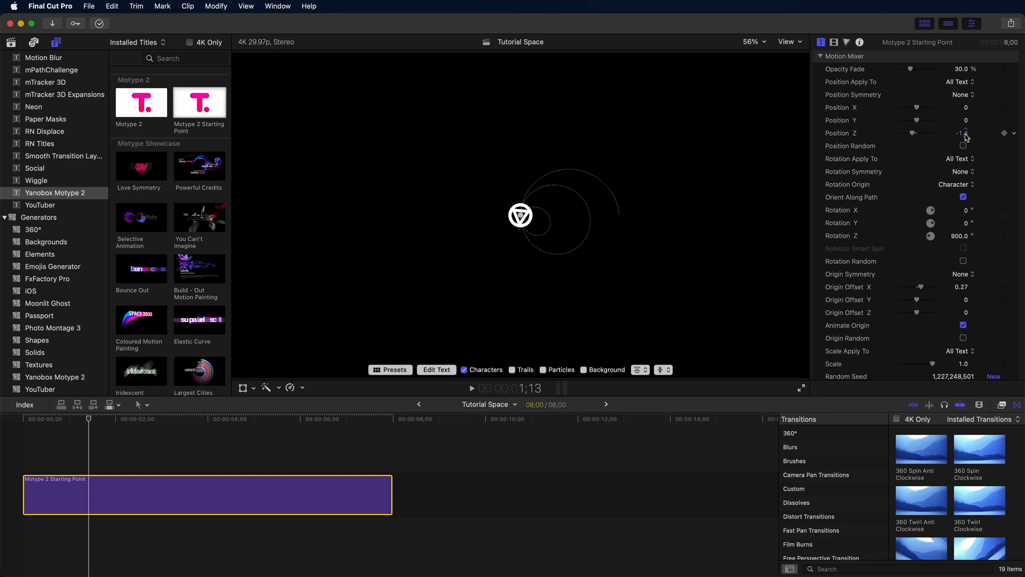
# Expand the transformation settings to reach Origin Offset X (0.27)
pyautogui.scroll(-3)
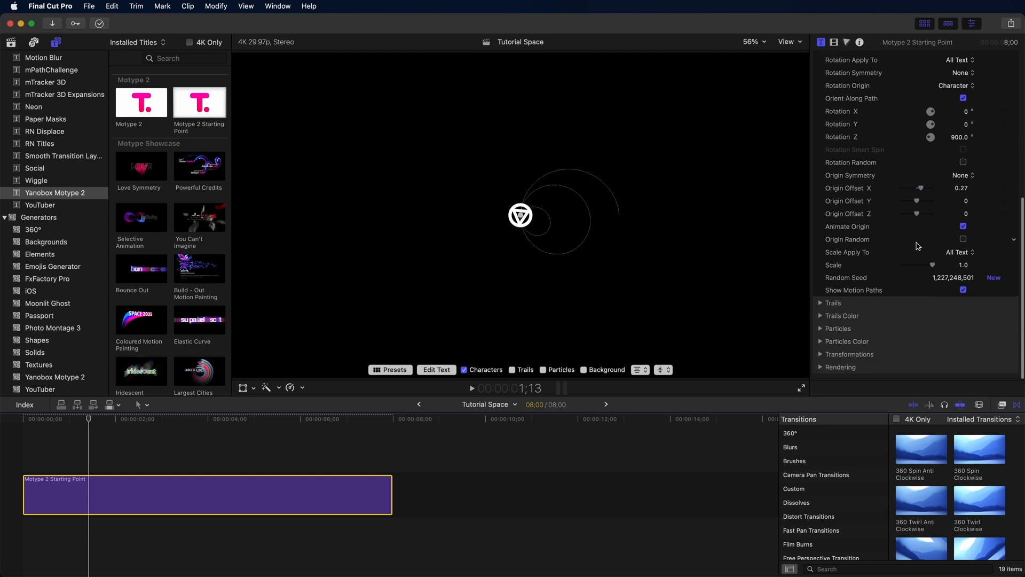
pyautogui.click(820, 353)
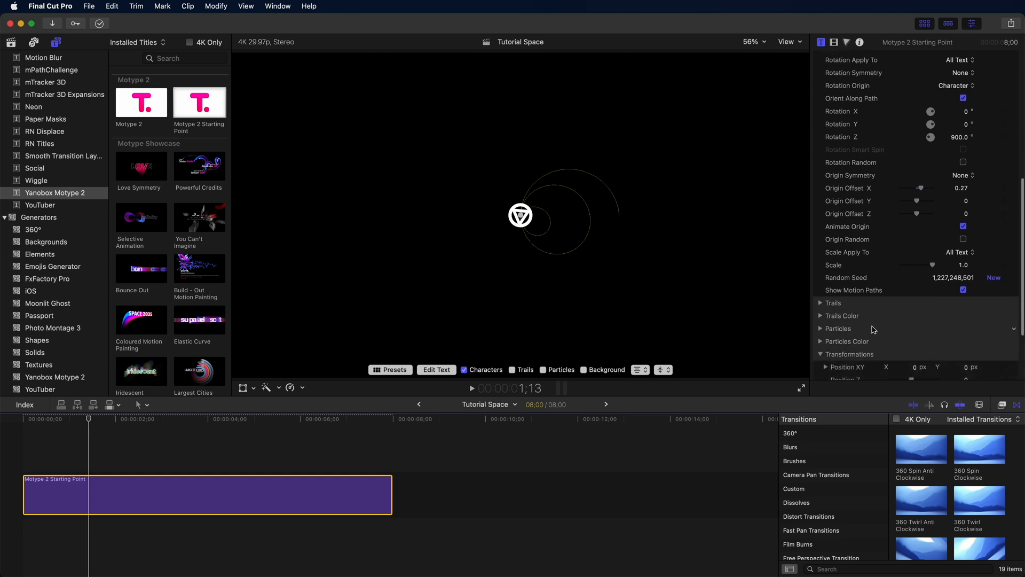
pyautogui.scroll(-3)
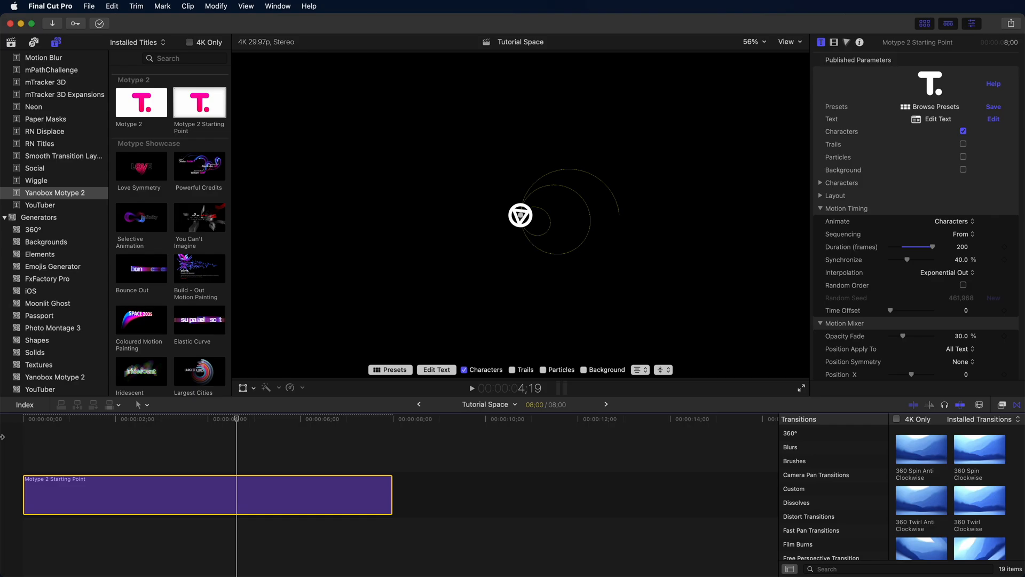
# Enable Trails with Opacity Curve None and Sharp Tails on
pyautogui.click(963, 131)
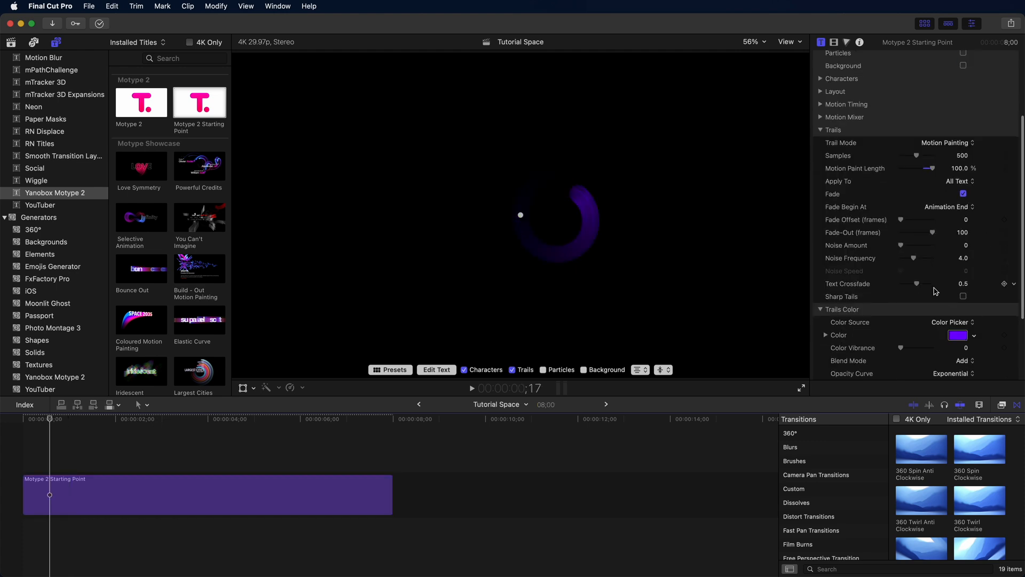
pyautogui.scroll(-3)
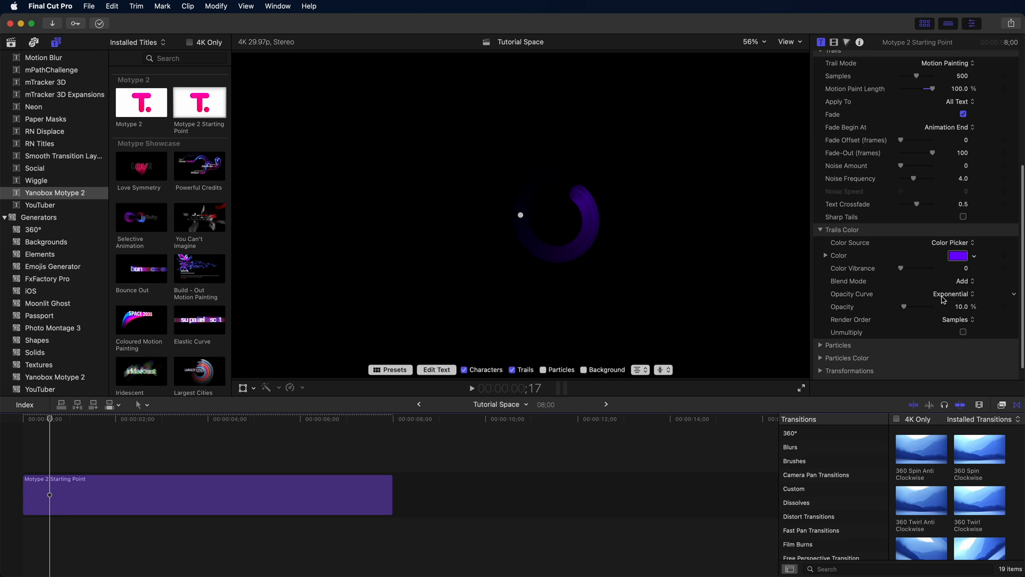
pyautogui.click(952, 292)
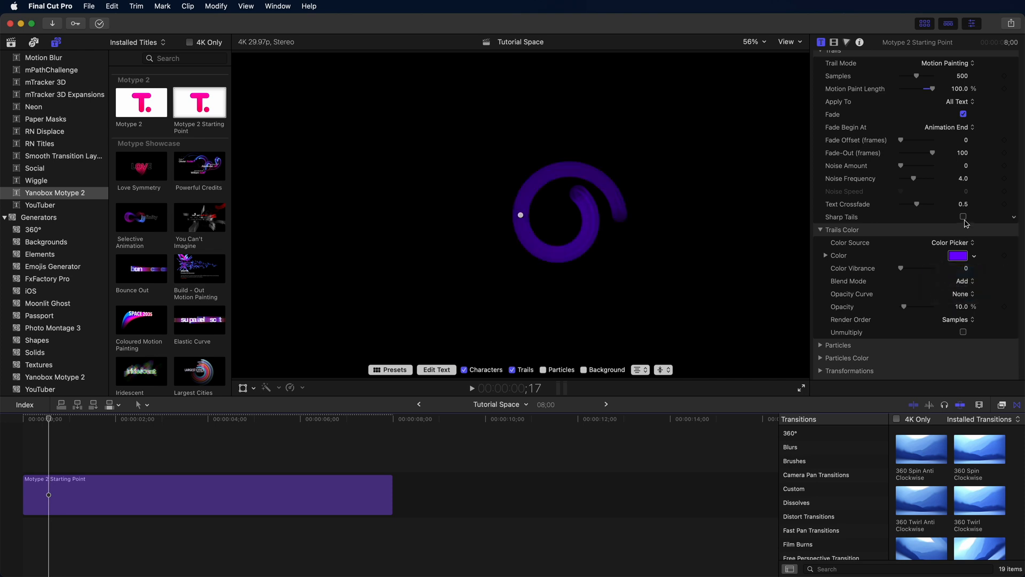
pyautogui.click(963, 217)
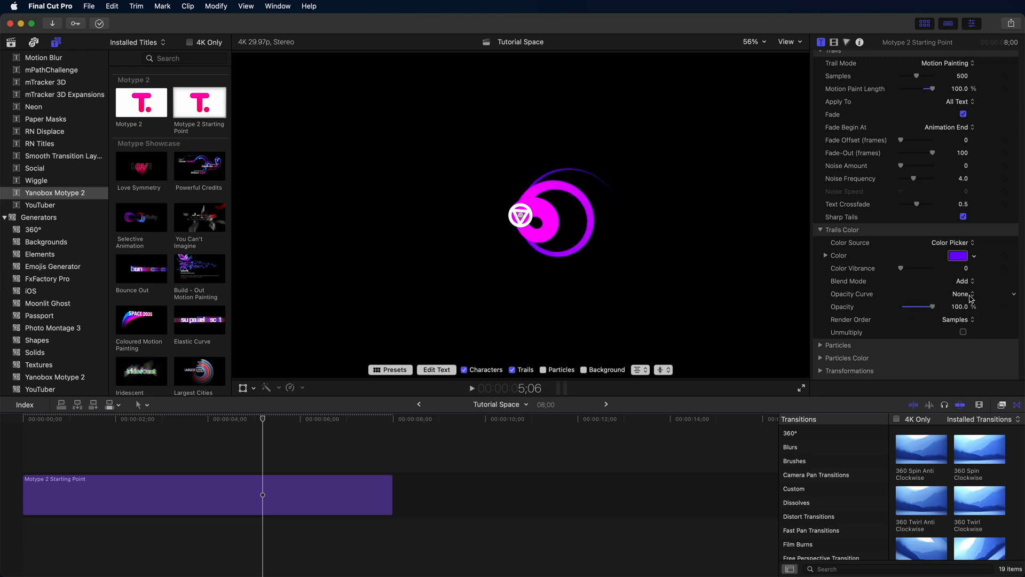
pyautogui.moveTo(971, 286)
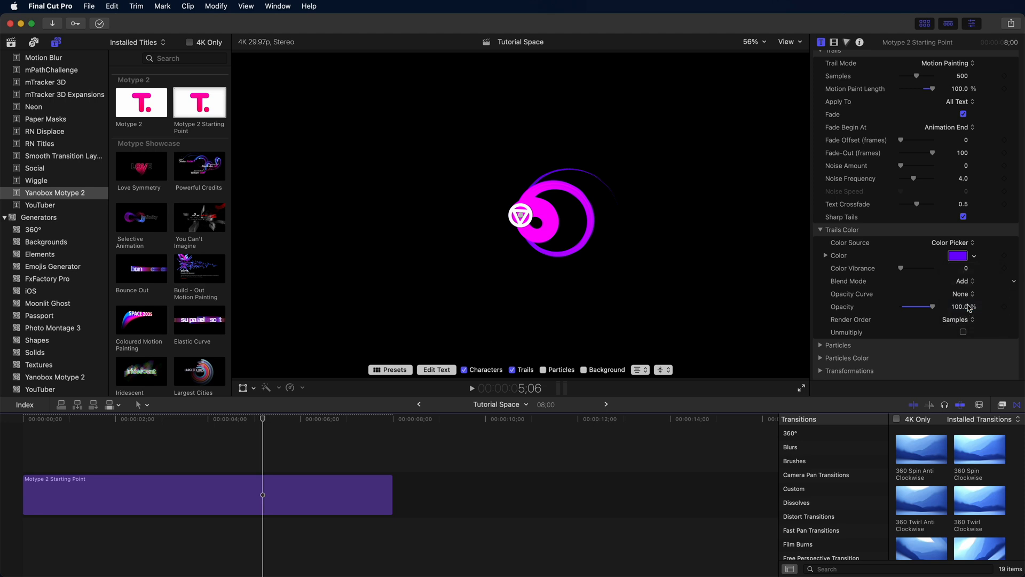
# Set trail Blend Mode to Color Burn and choose the Fade Begin At option
pyautogui.click(964, 281)
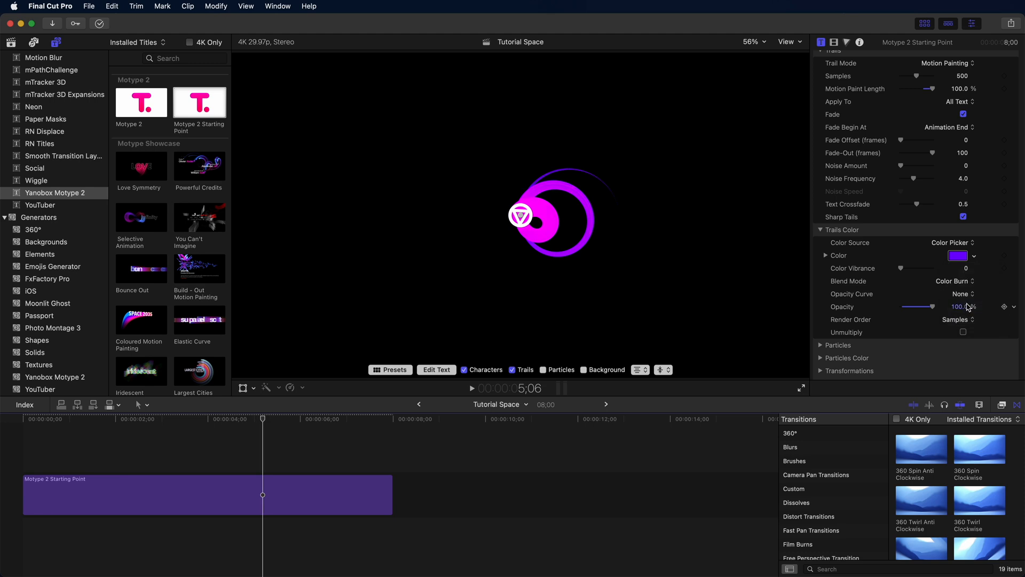
pyautogui.click(949, 127)
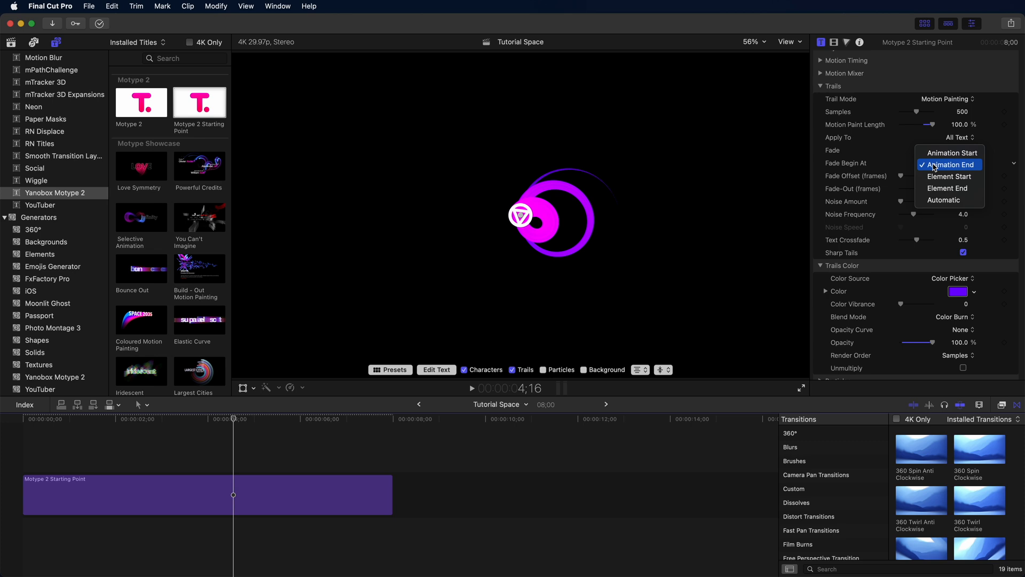
pyautogui.click(943, 199)
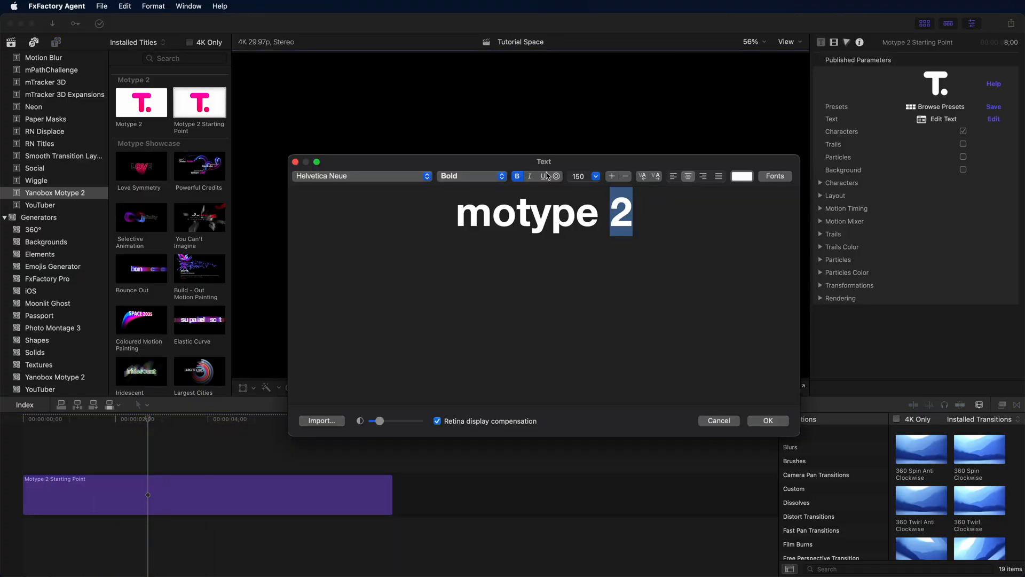
# Underline the selected 2 in 'motype 2' and confirm the text edit
pyautogui.click(544, 176)
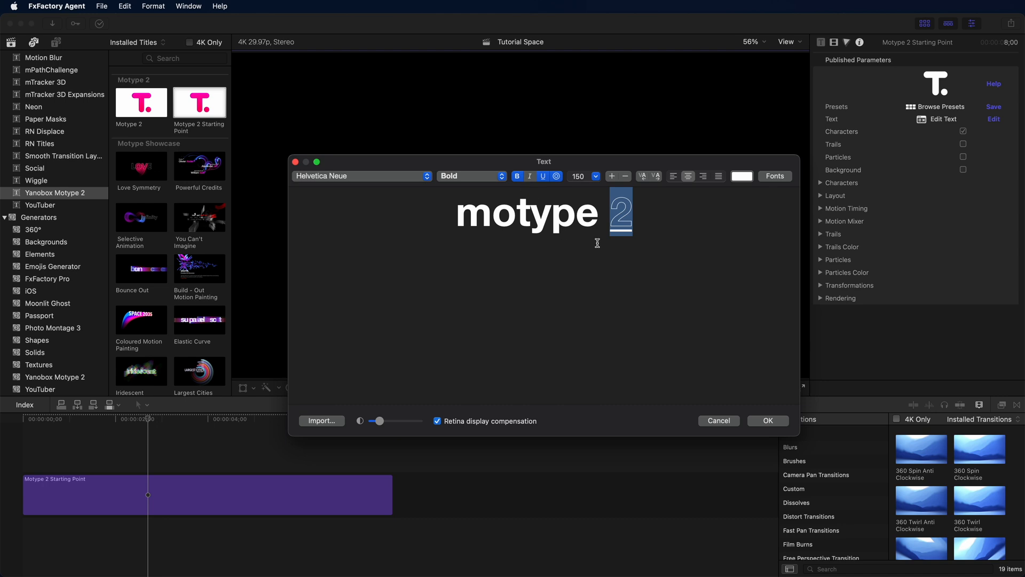
pyautogui.click(741, 176)
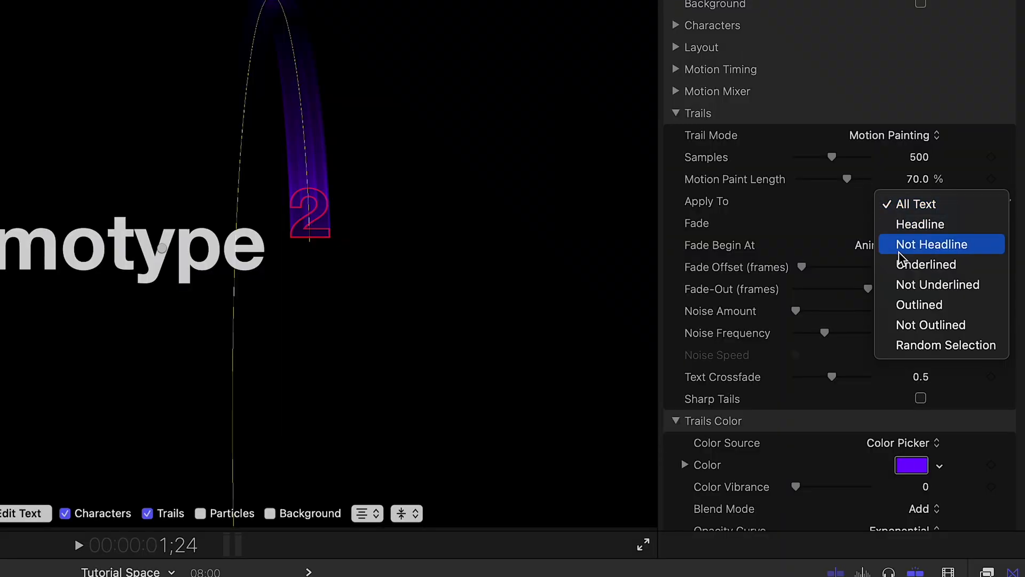
# Apply trails to Underlined only with Color Source Text Editor, then replay the red trails
pyautogui.click(926, 263)
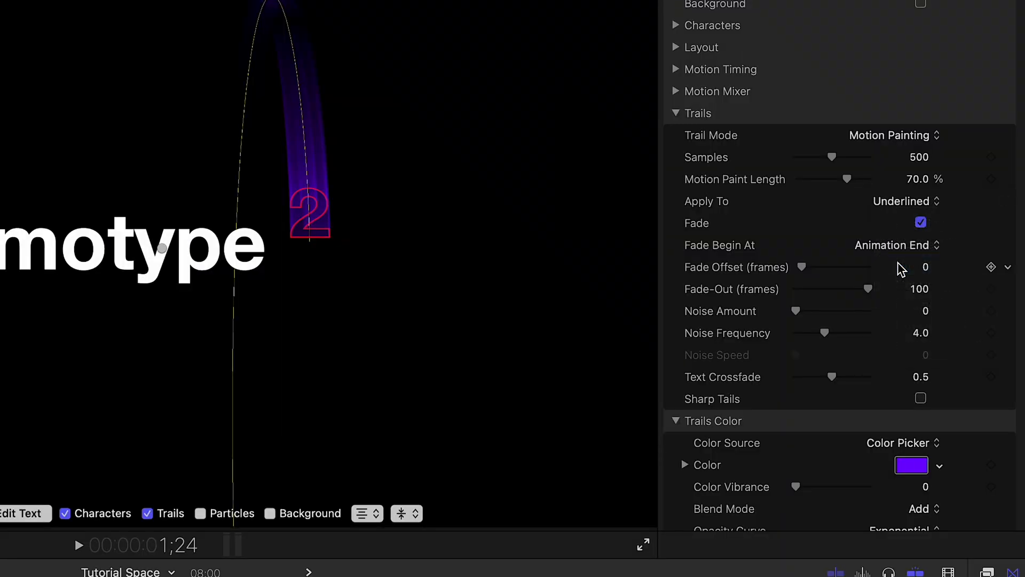
pyautogui.click(902, 442)
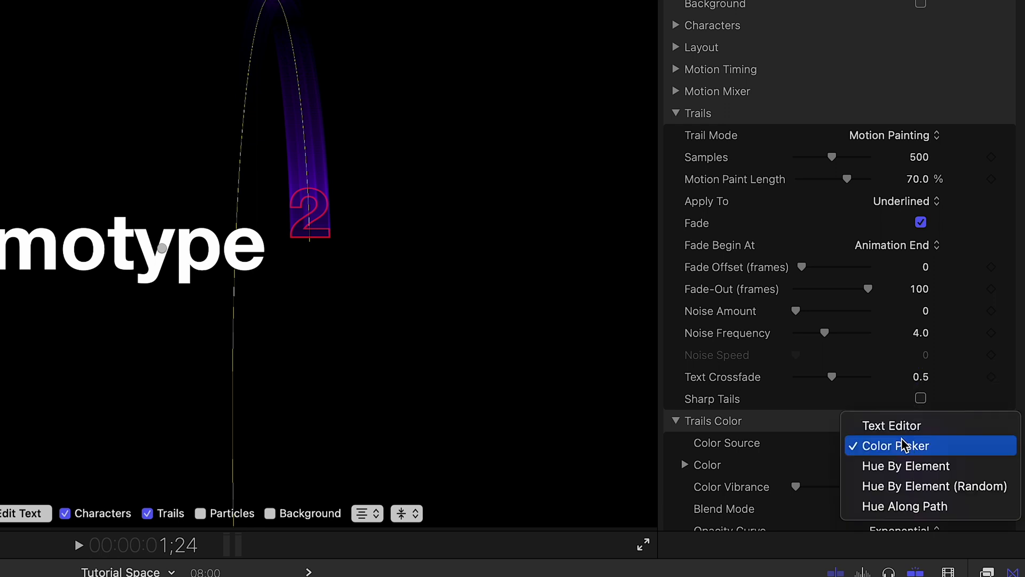
pyautogui.click(890, 425)
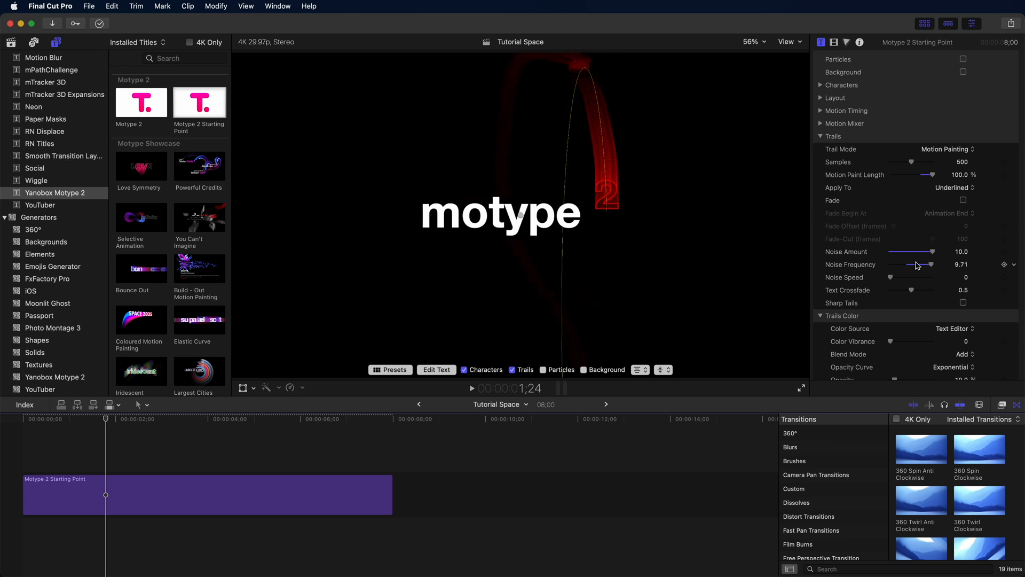
pyautogui.moveTo(706, 141)
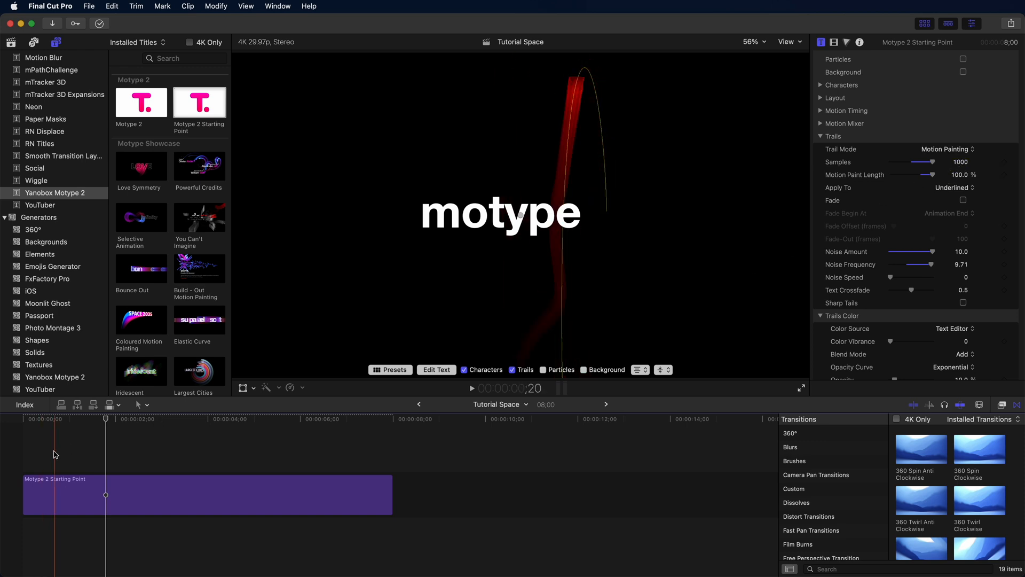
pyautogui.click(470, 387)
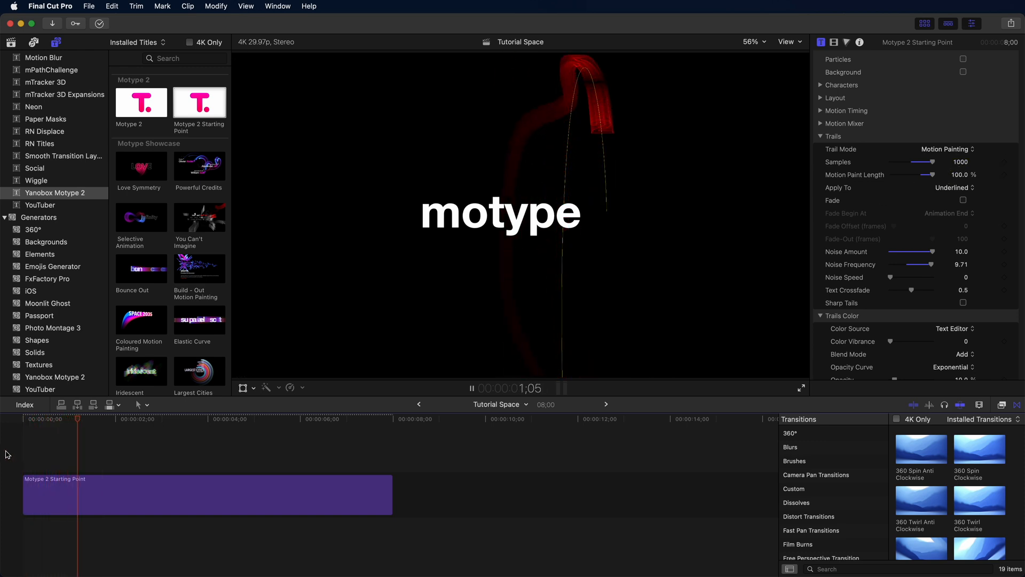